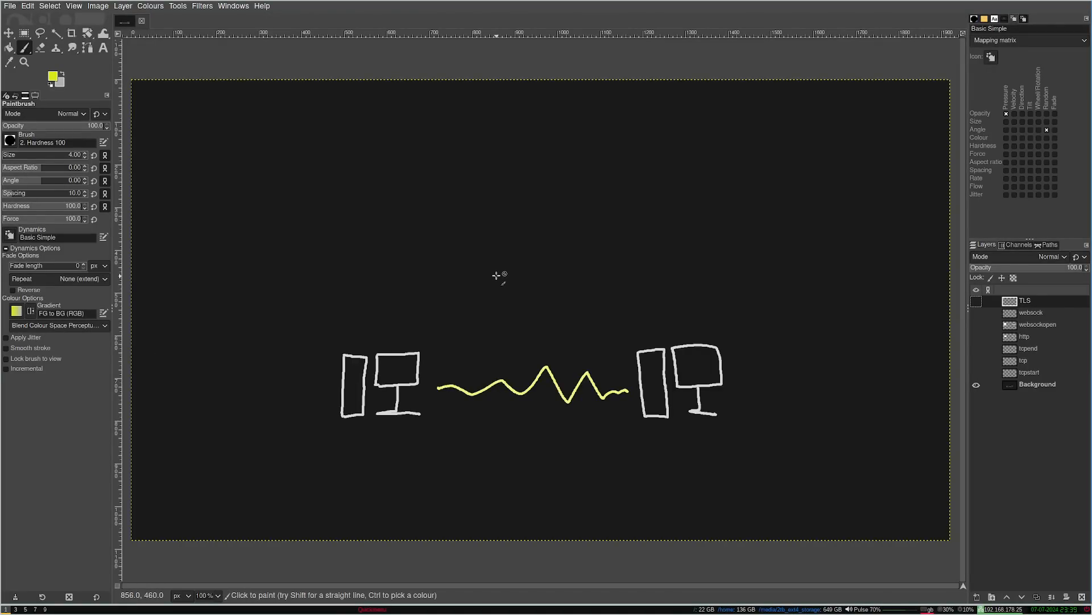
mouse_move(496, 276)
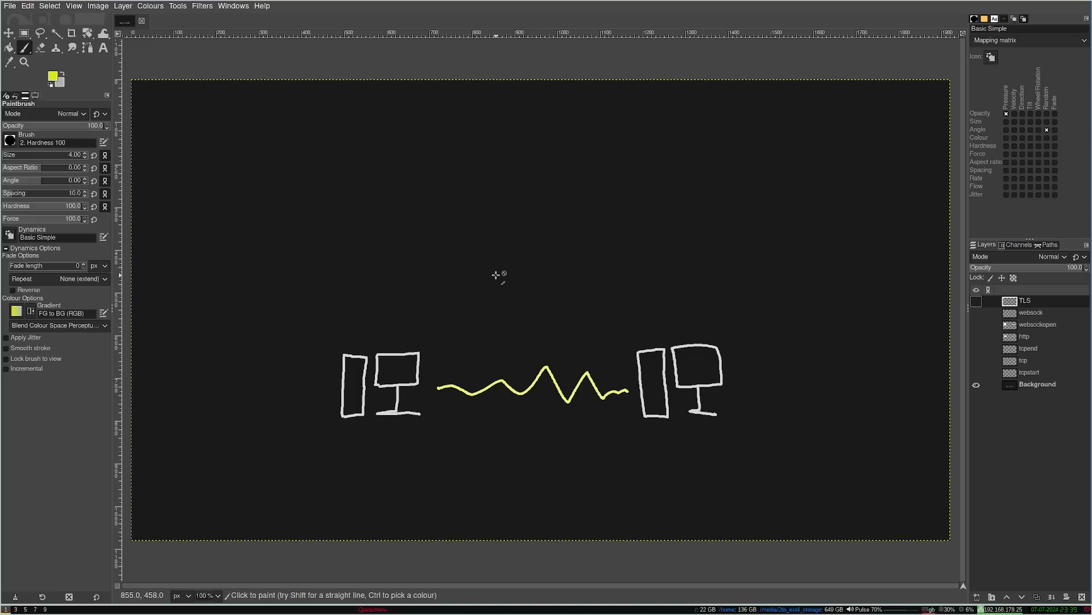
mouse_move(396, 260)
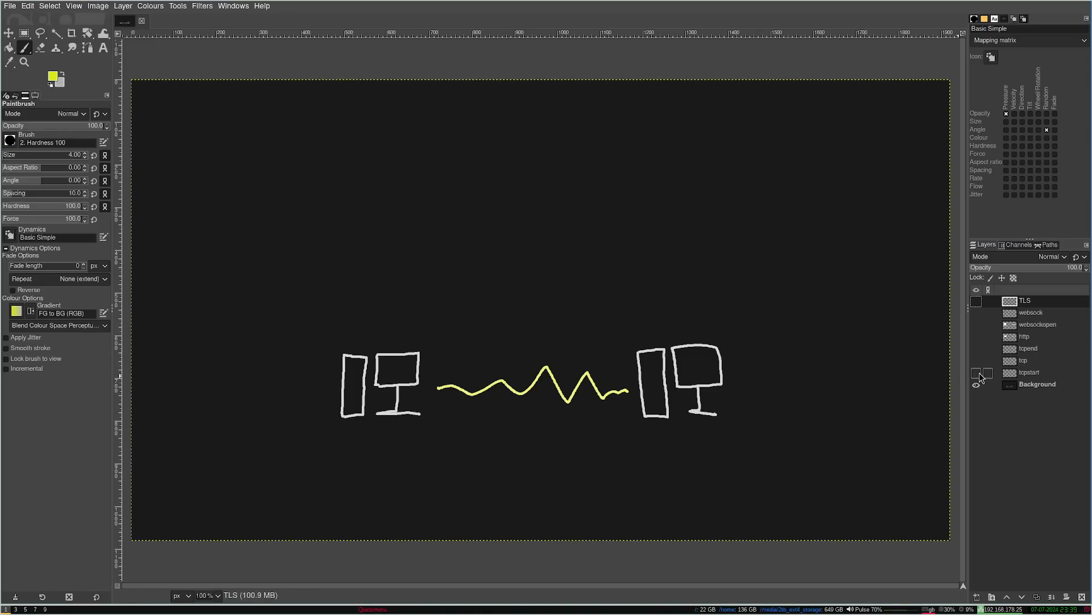
Make the tcpstart layer visible to show the Opening TCP Connection arrows.
left_click(976, 375)
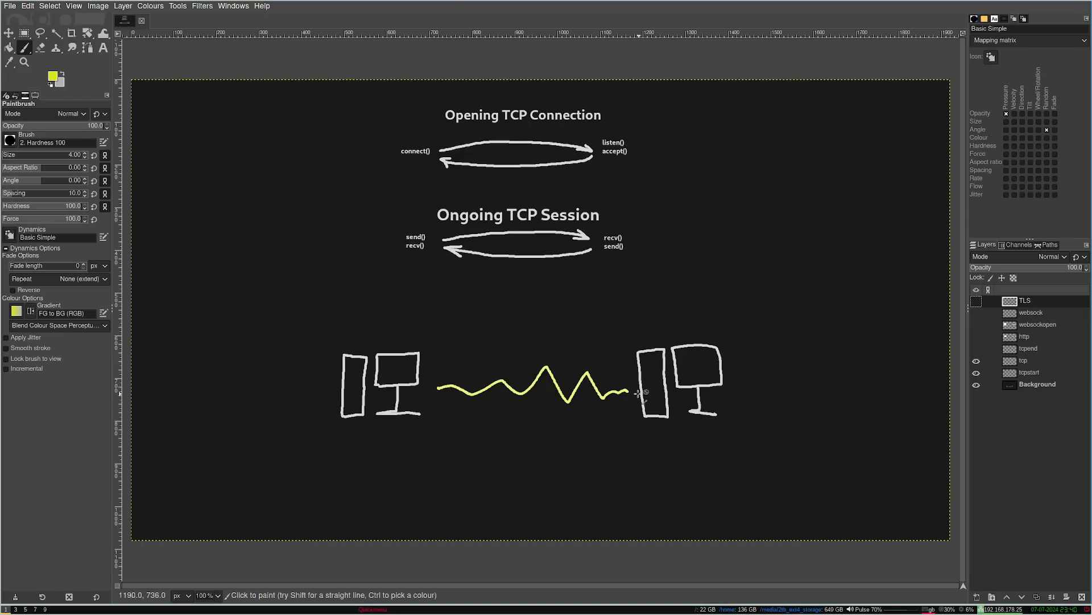
mouse_move(237, 370)
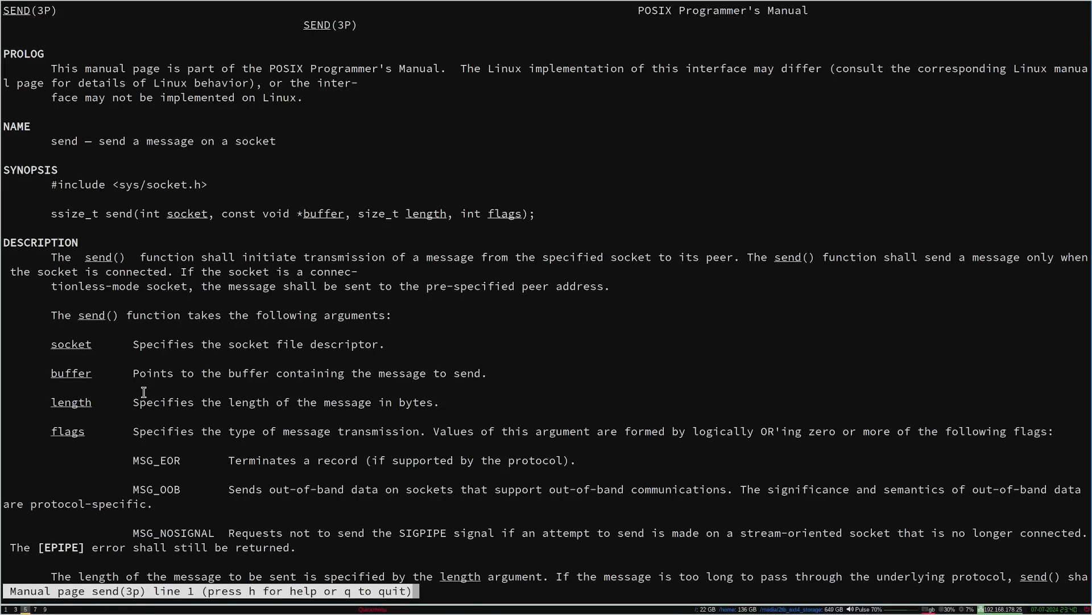
mouse_move(124, 410)
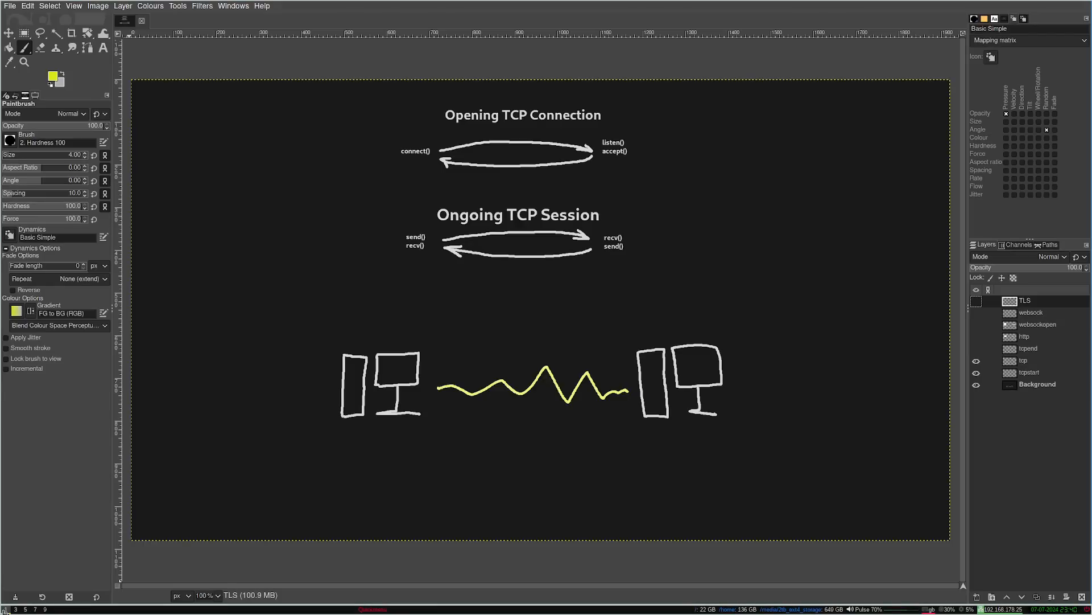
mouse_move(554, 437)
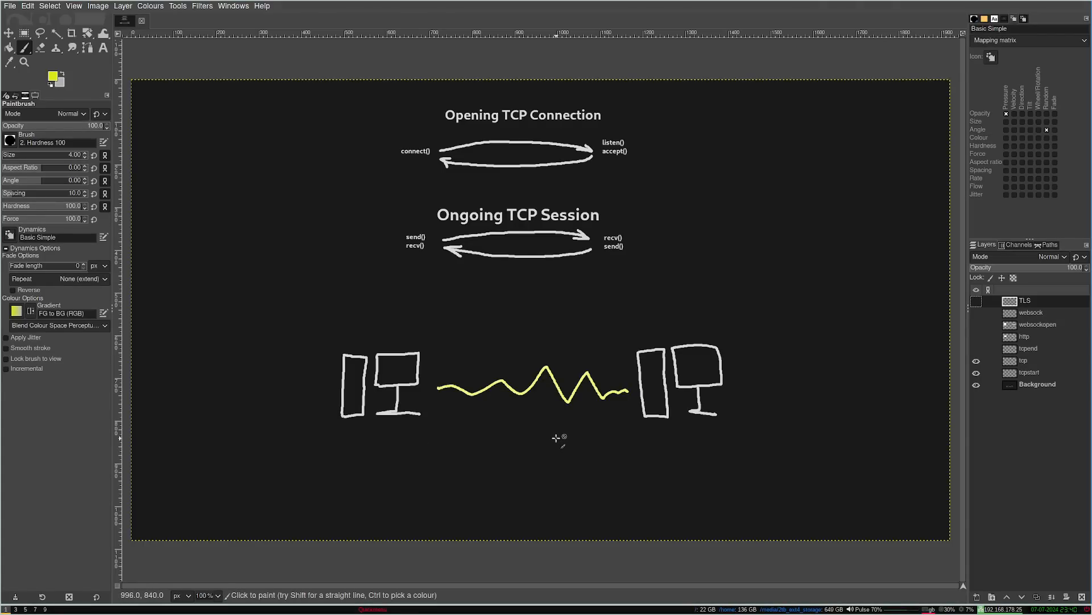
mouse_move(559, 426)
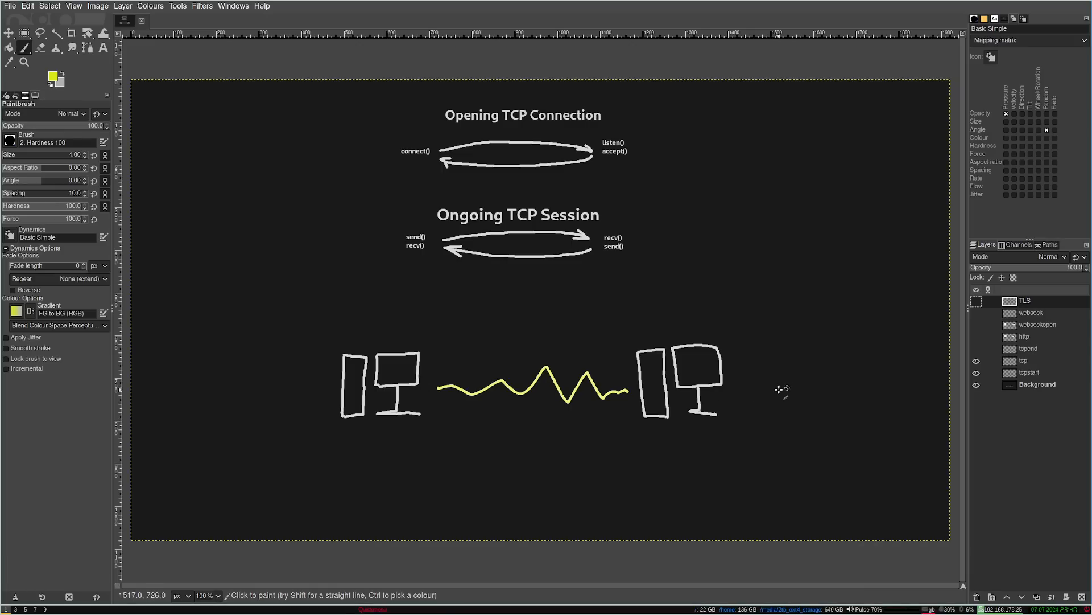
Turn on the tcpend layer to show close() arrows on both computers.
left_click(976, 348)
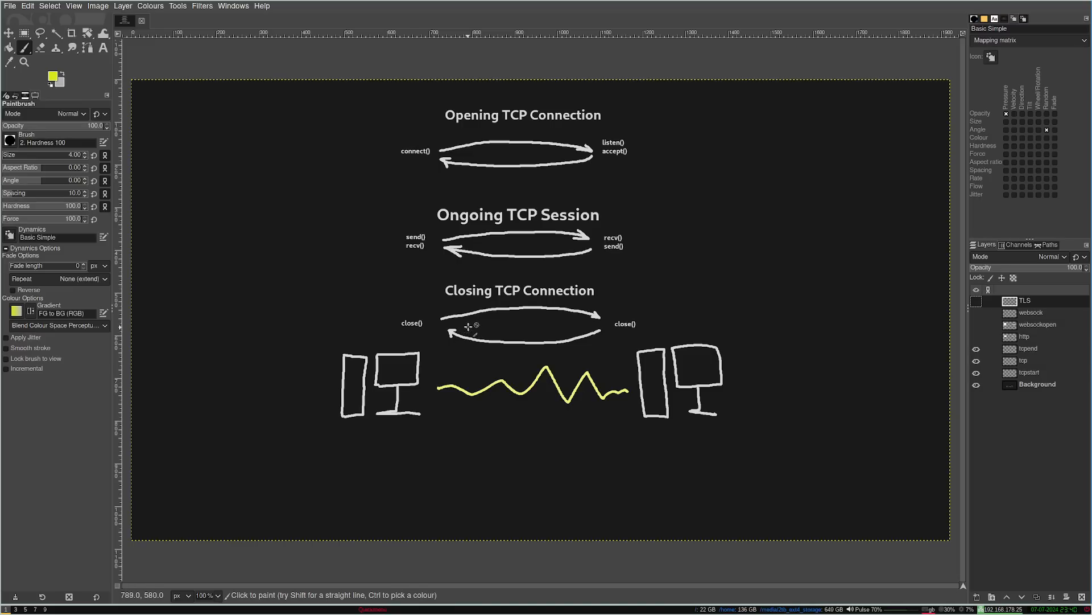
mouse_move(474, 323)
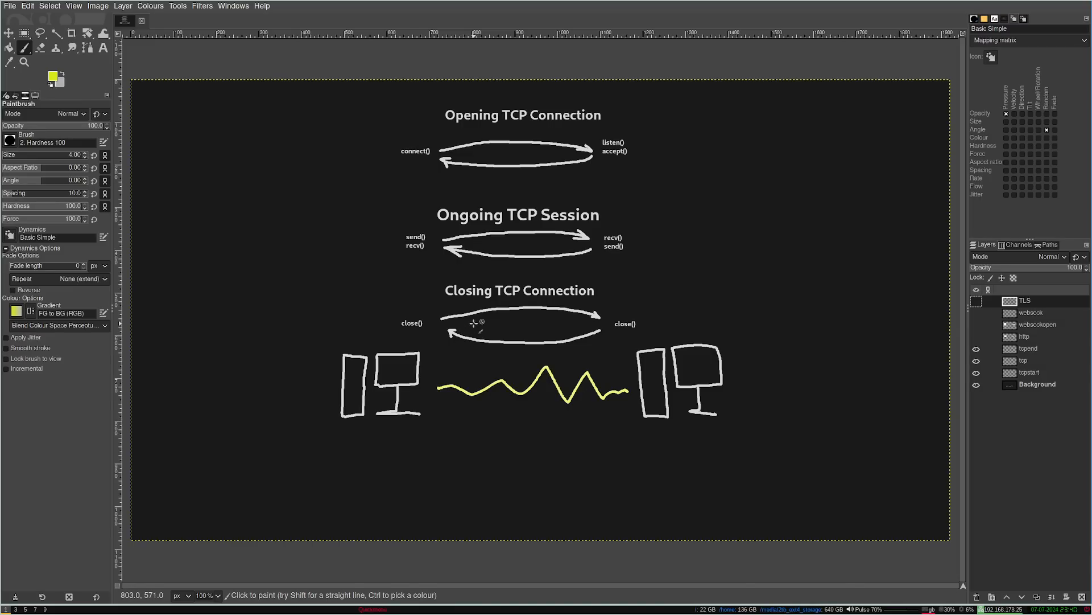
Turn on the http layer to show the HTTP Request and Response header examples.
left_click(975, 348)
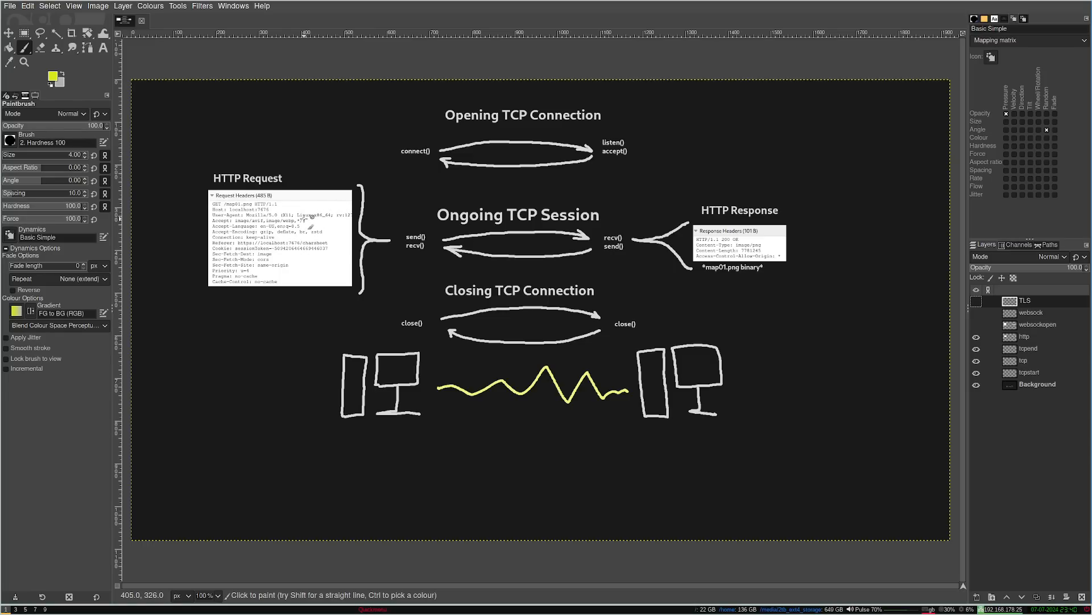
mouse_move(299, 229)
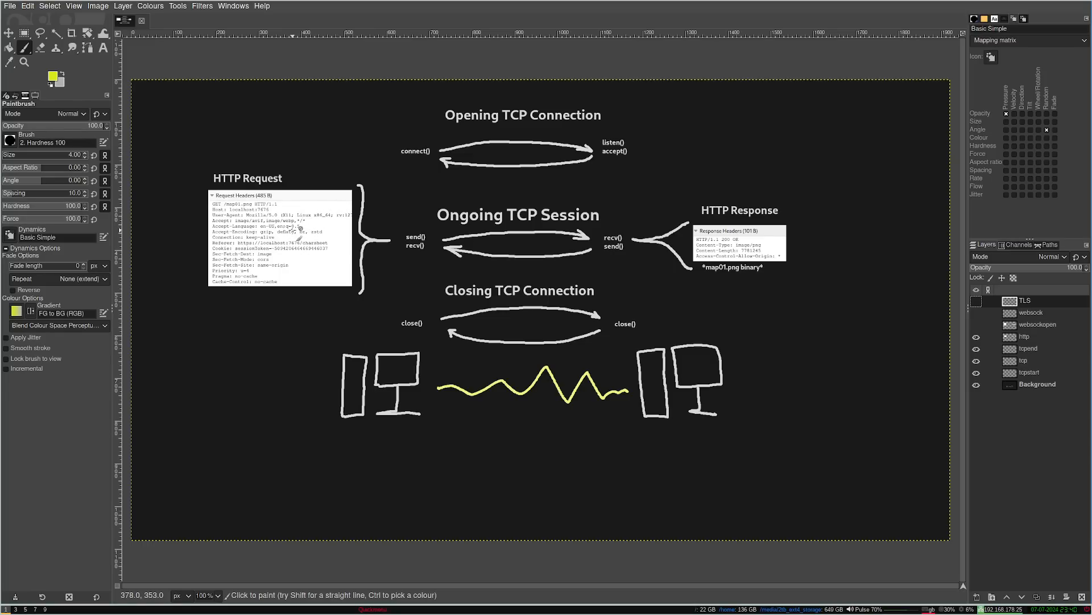
mouse_move(283, 202)
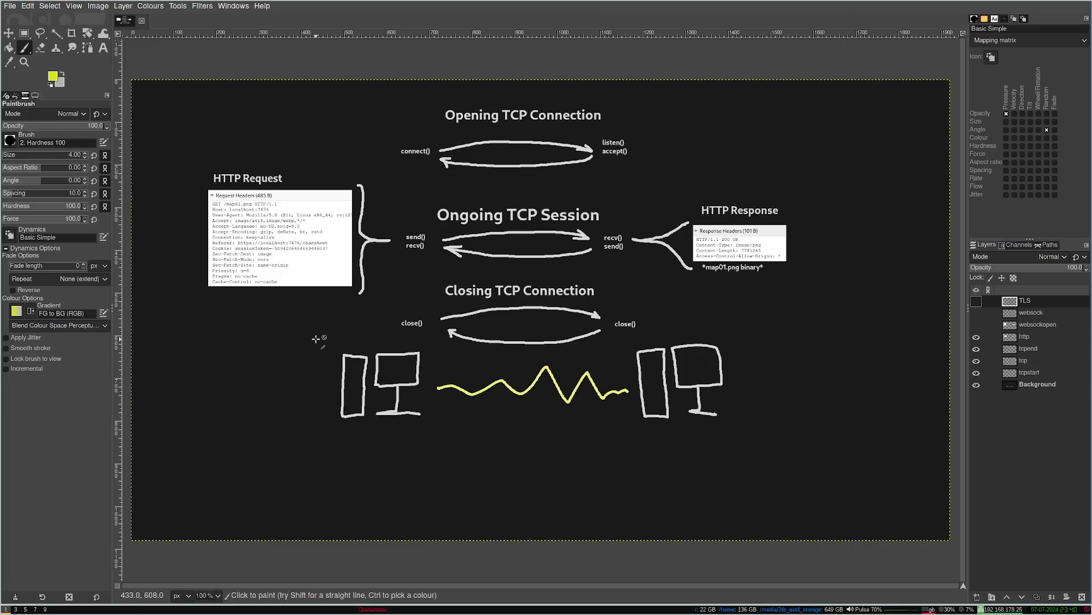
mouse_move(125, 282)
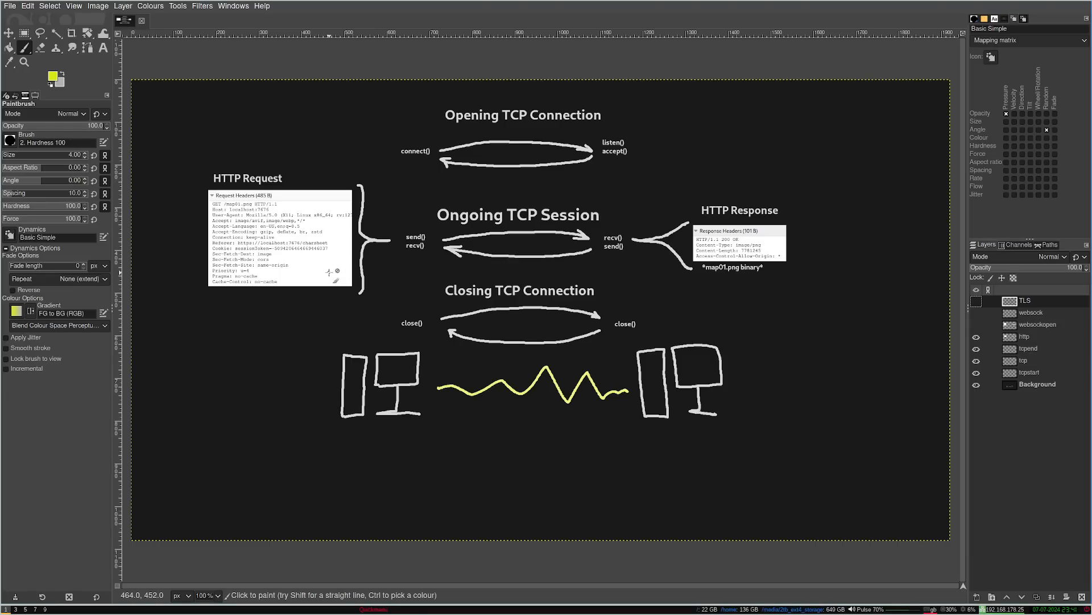
mouse_move(474, 289)
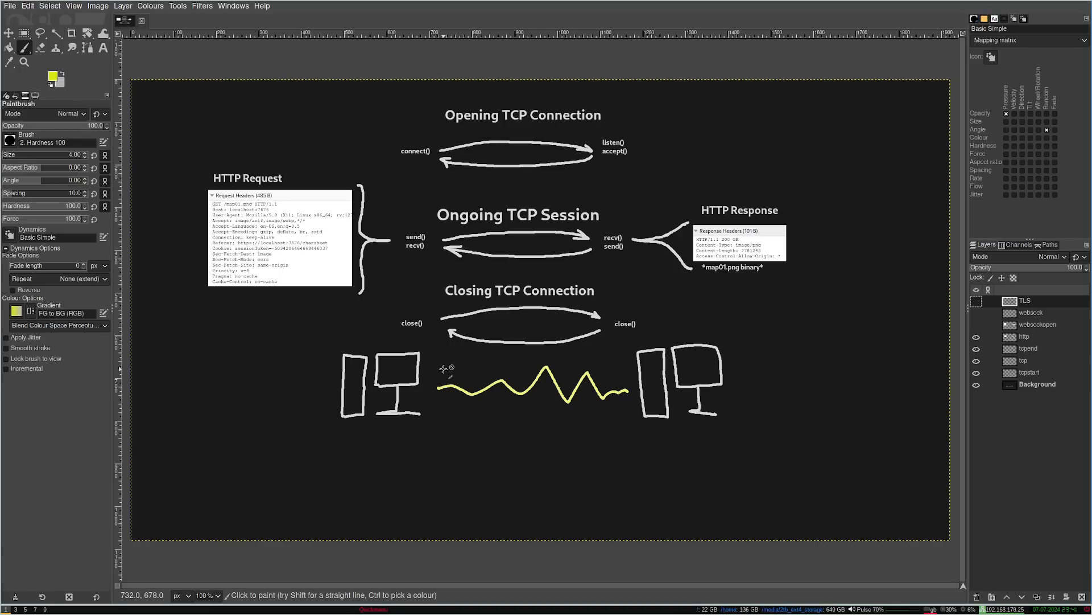
mouse_move(372, 328)
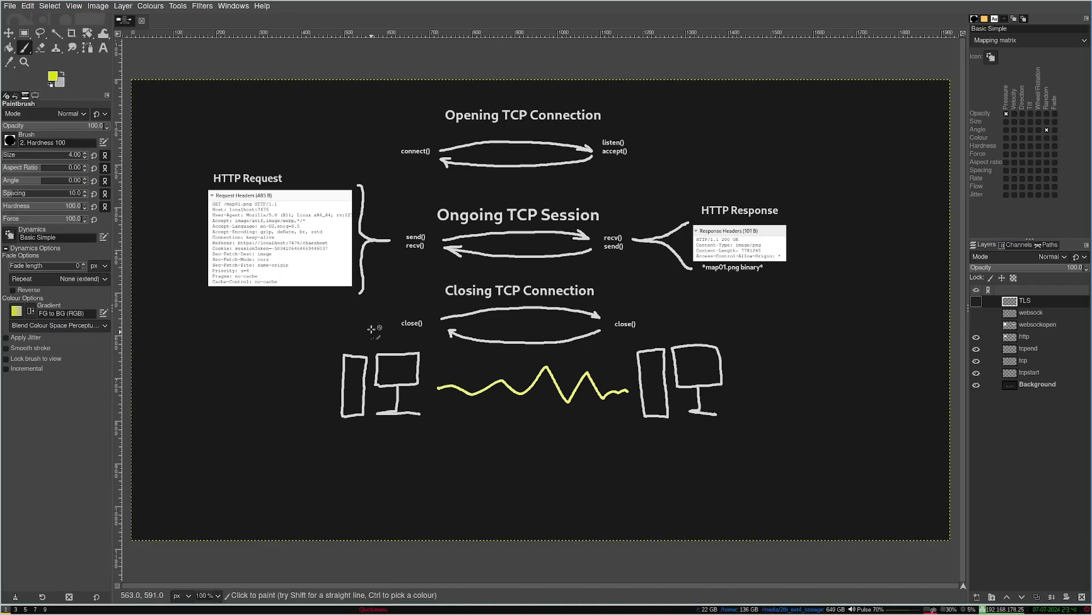
mouse_move(488, 230)
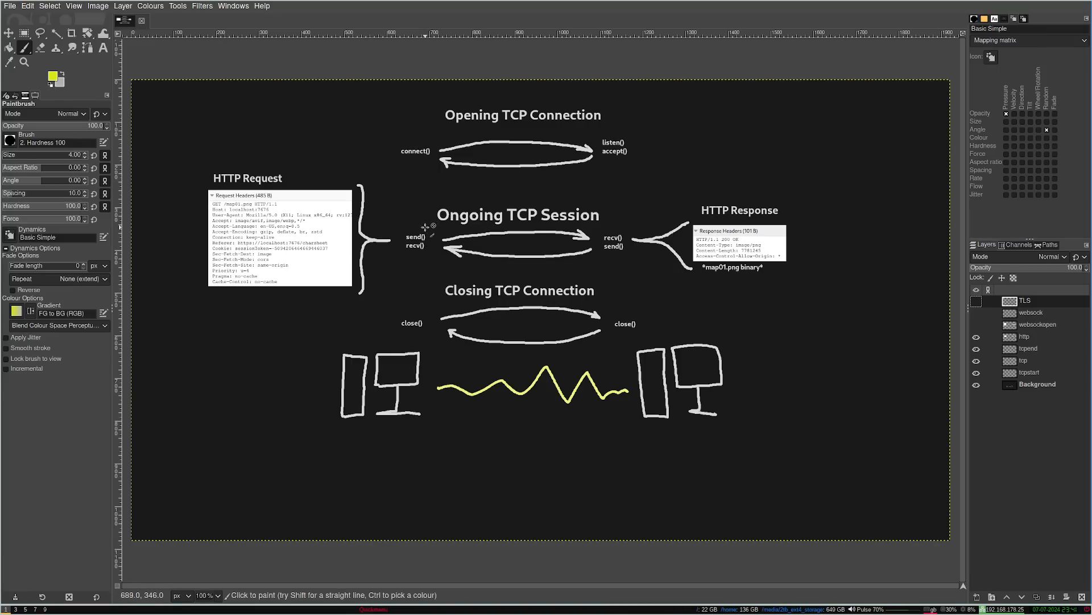
mouse_move(443, 327)
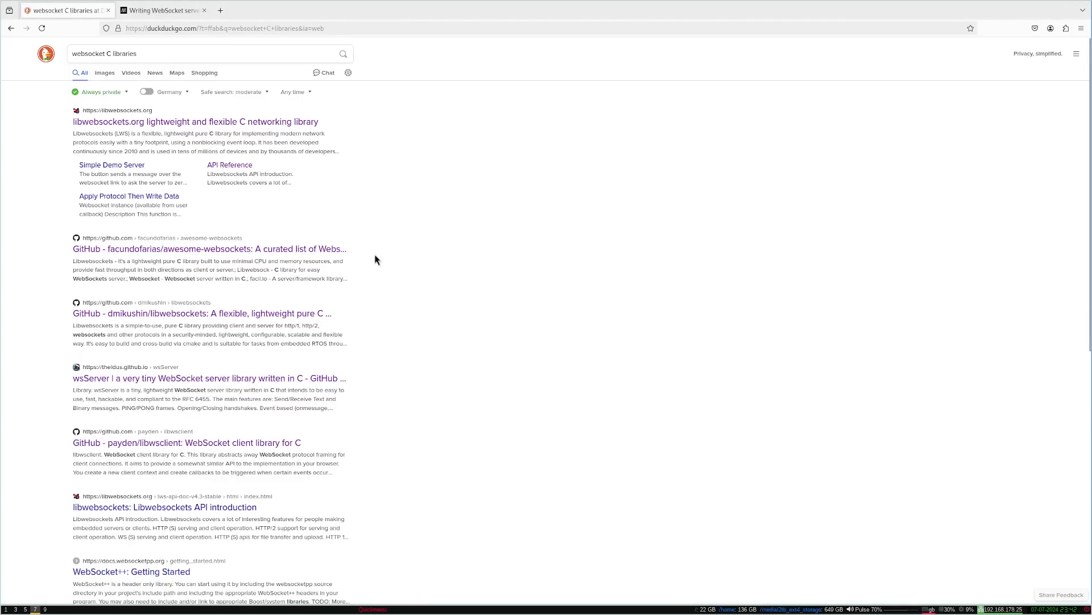
mouse_move(190, 123)
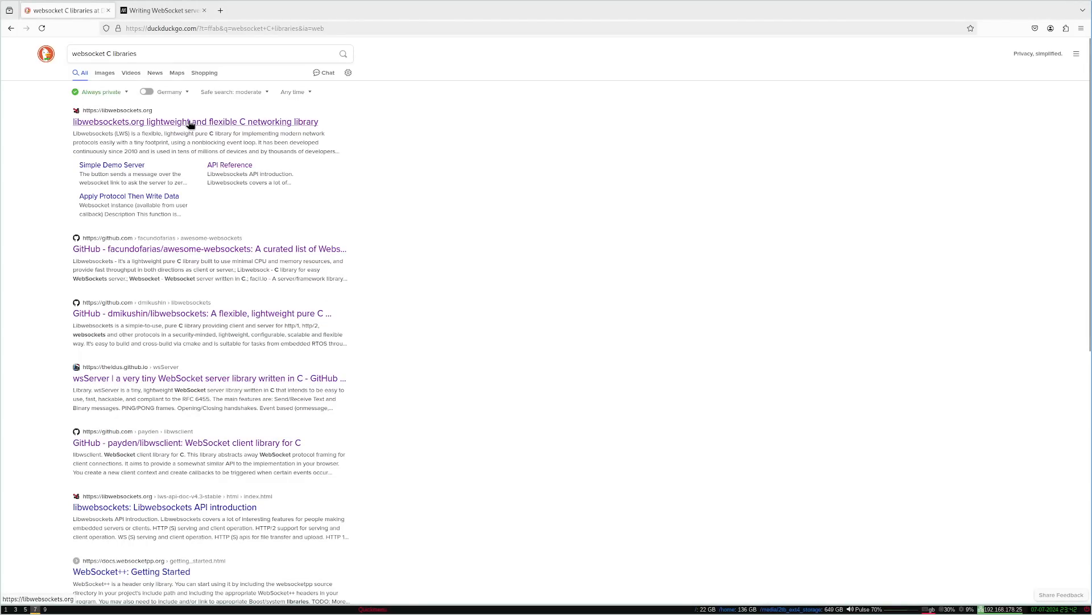
mouse_move(298, 207)
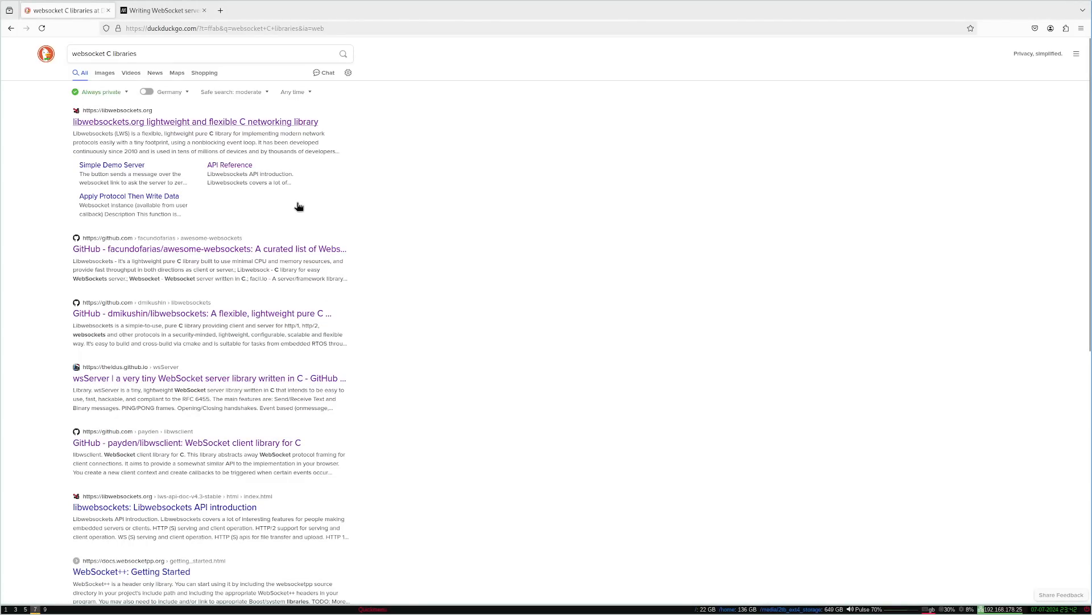
mouse_move(274, 190)
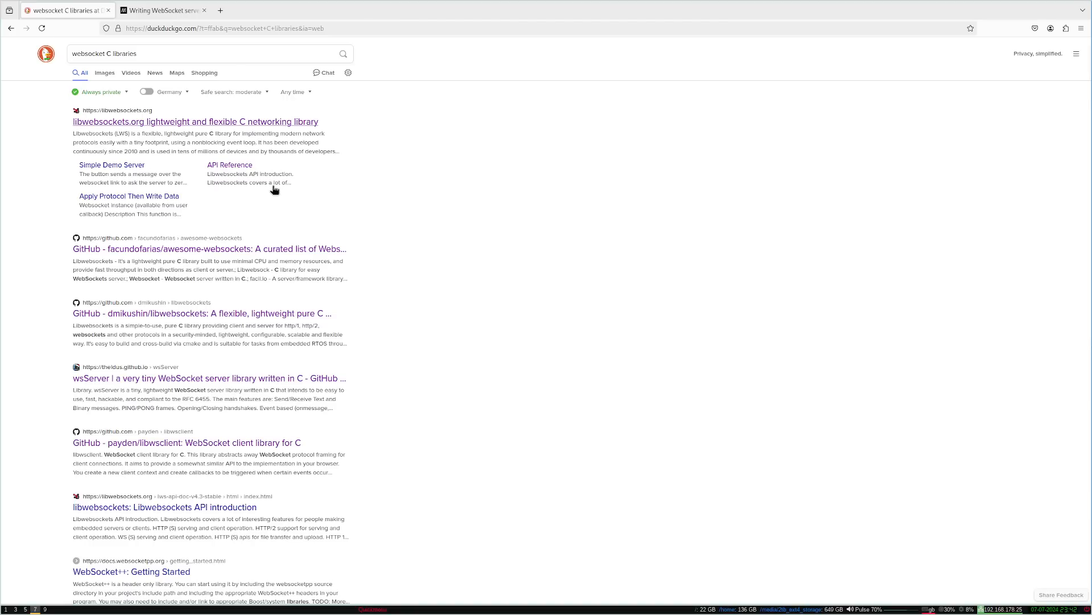
mouse_move(273, 202)
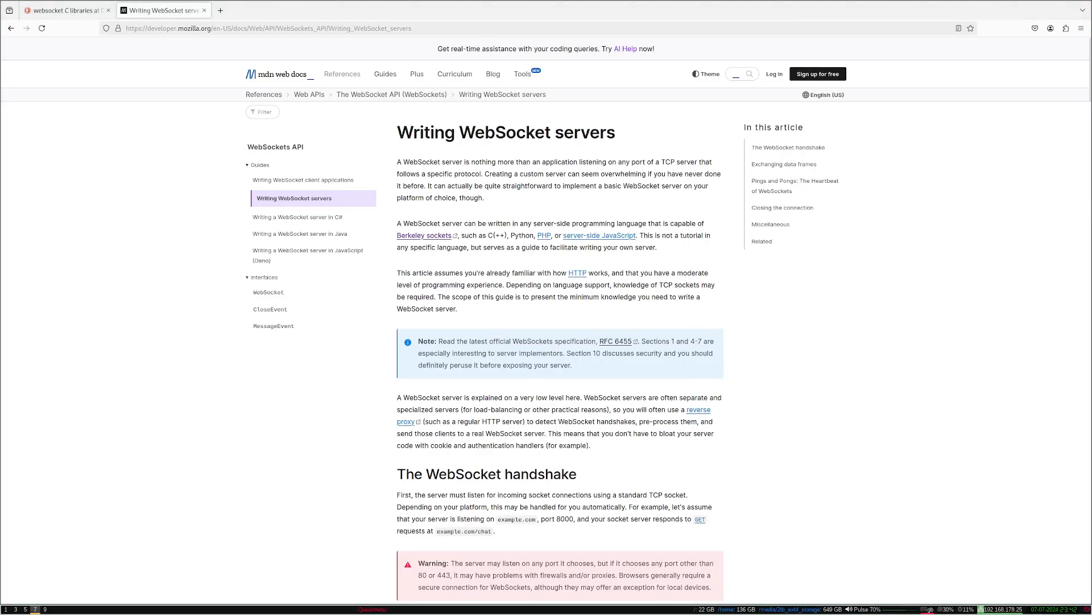
mouse_move(433, 268)
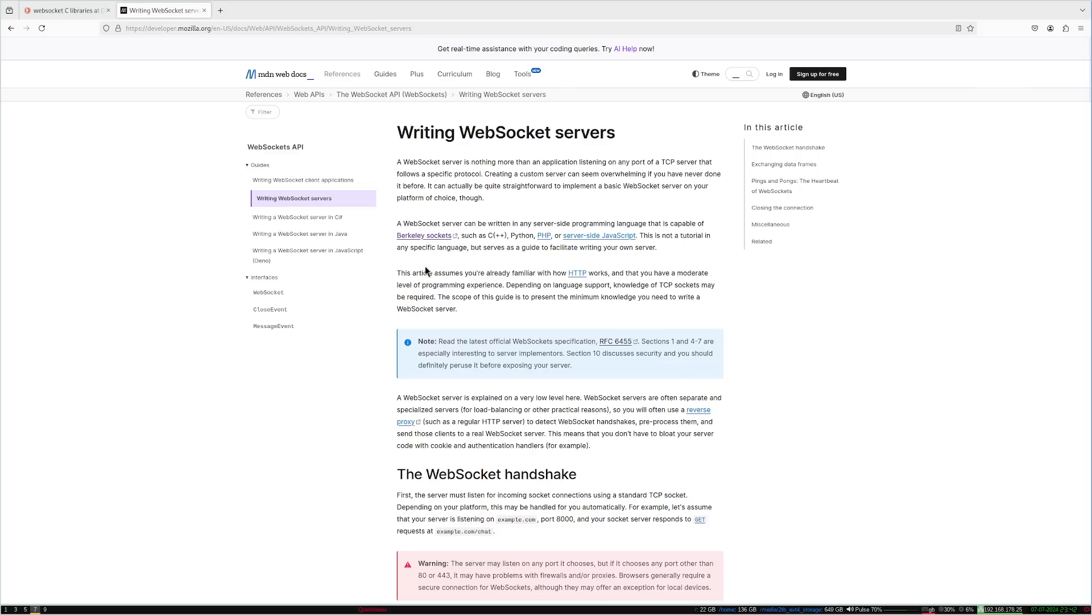
Highlight the Writing WebSocket servers introduction down to the Note box.
left_click_drag(397, 132, 571, 365)
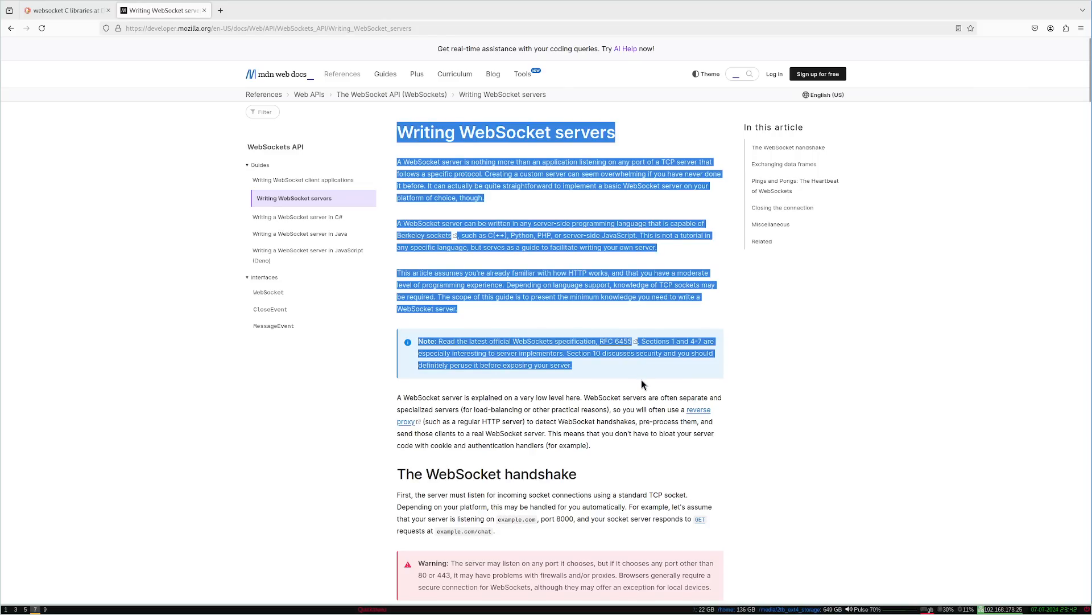
mouse_move(87, 592)
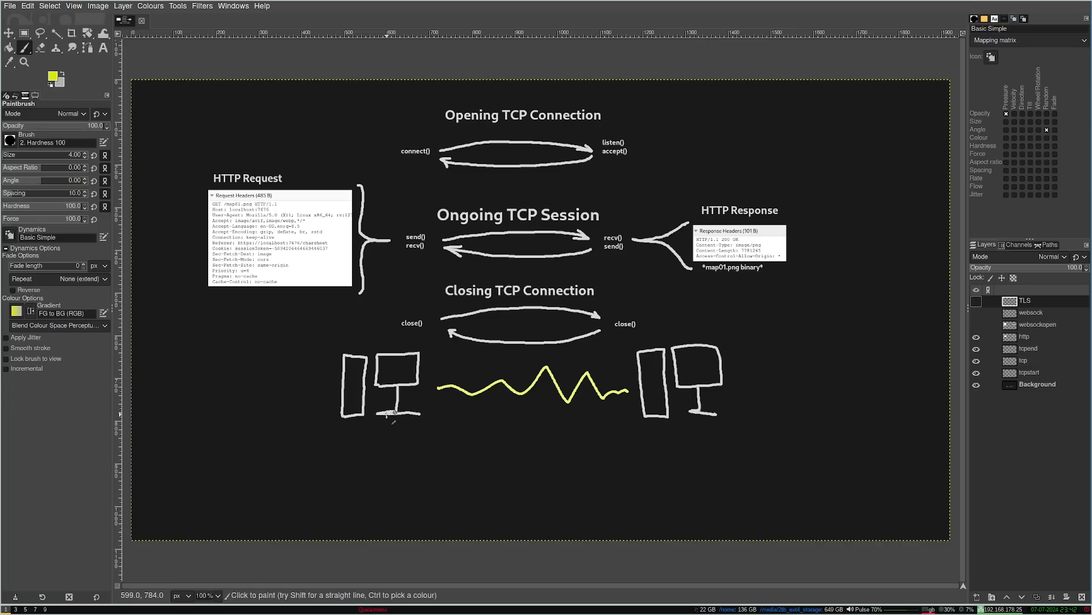
mouse_move(544, 247)
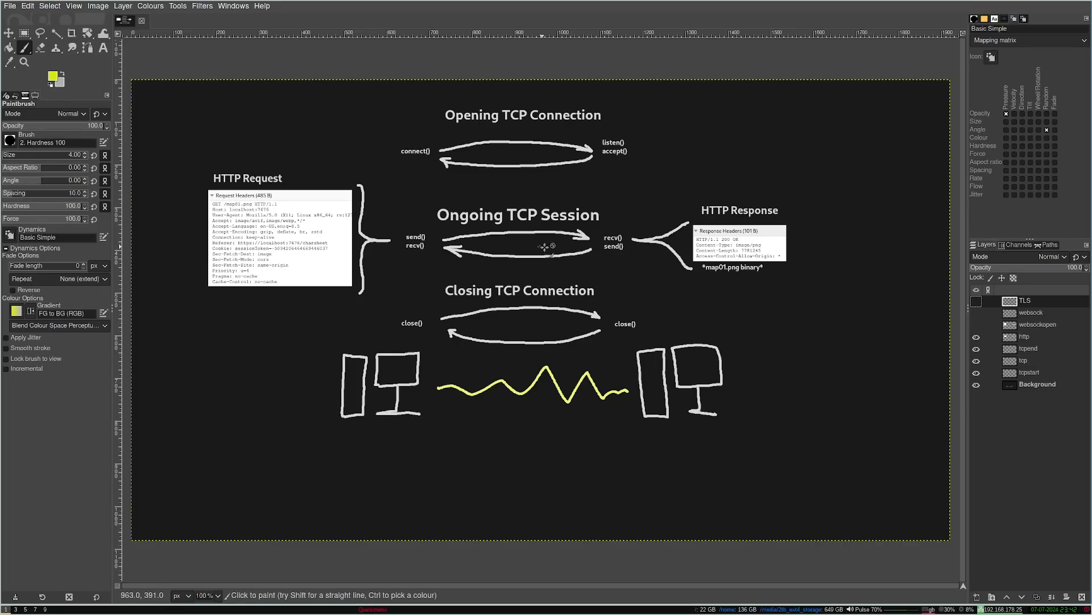
mouse_move(512, 275)
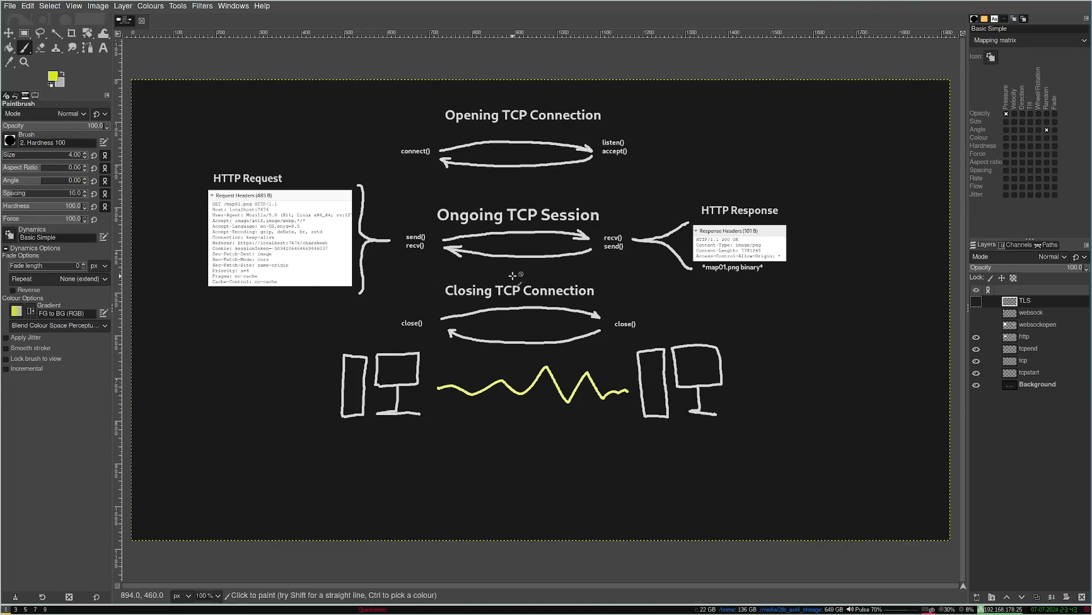
Toggle the websockopen and websock layers so both side panels read Websocket Message.
left_click(976, 336)
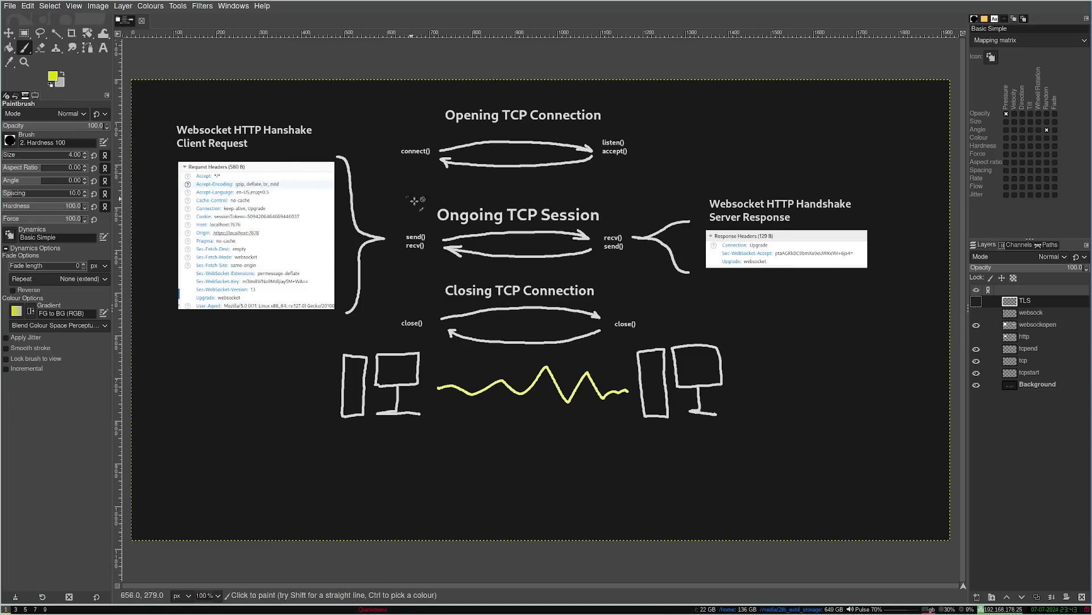
mouse_move(168, 131)
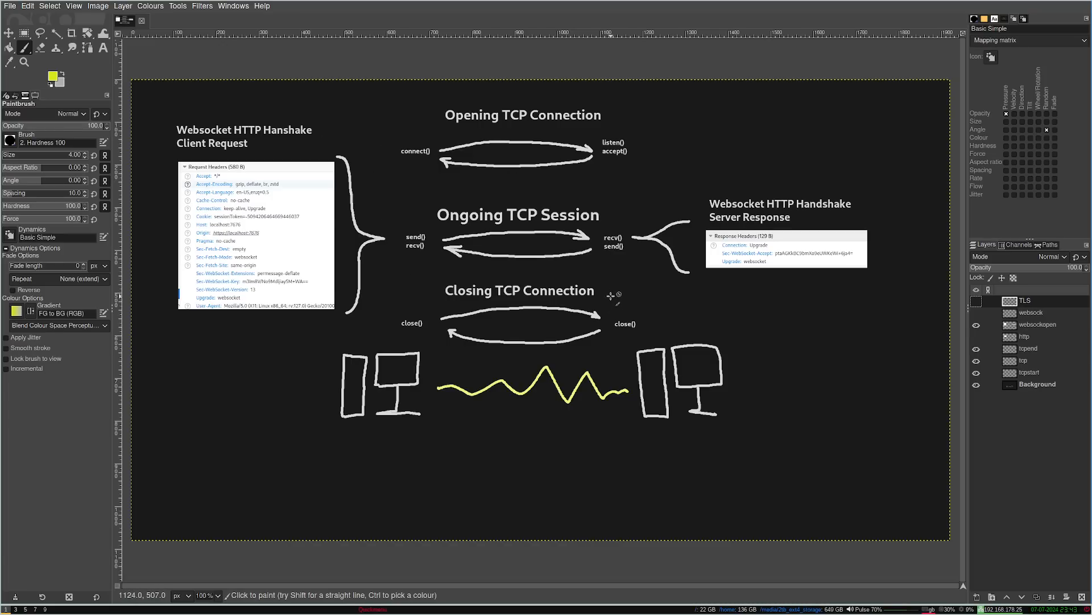
mouse_move(616, 291)
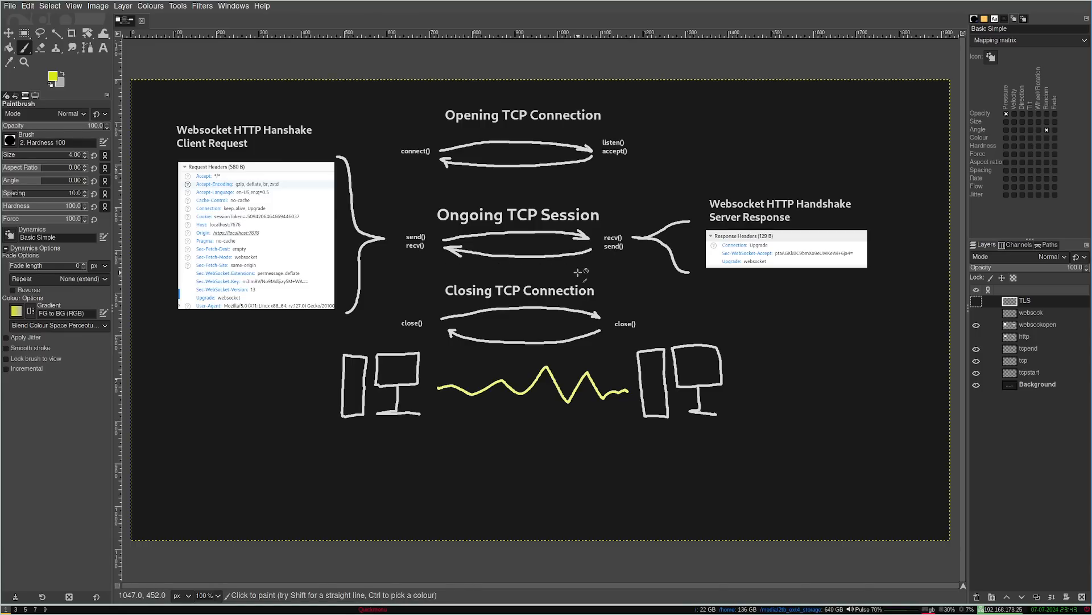
left_click(977, 350)
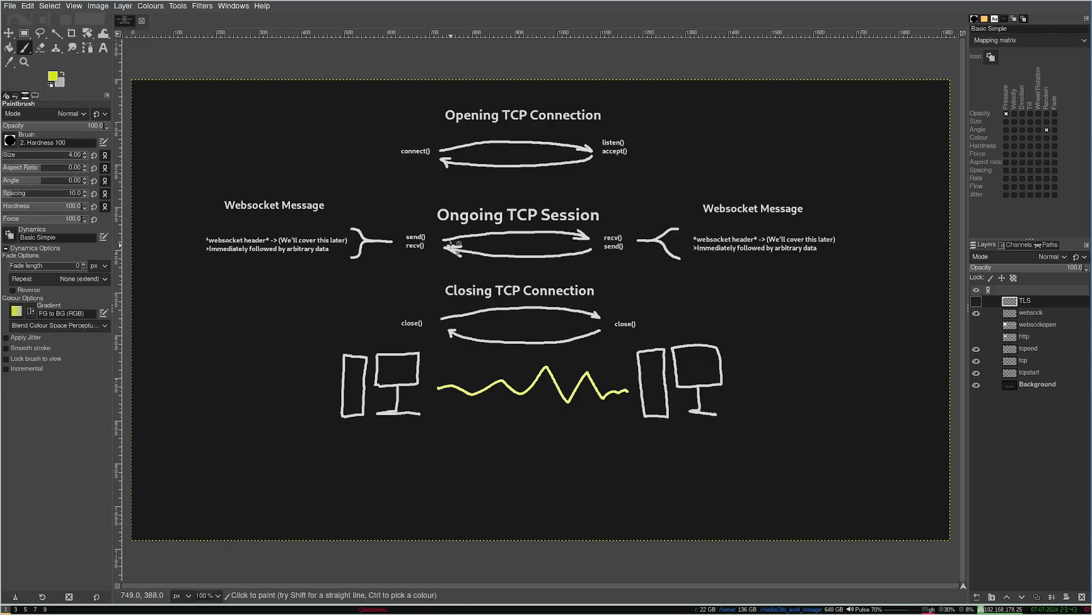
mouse_move(271, 163)
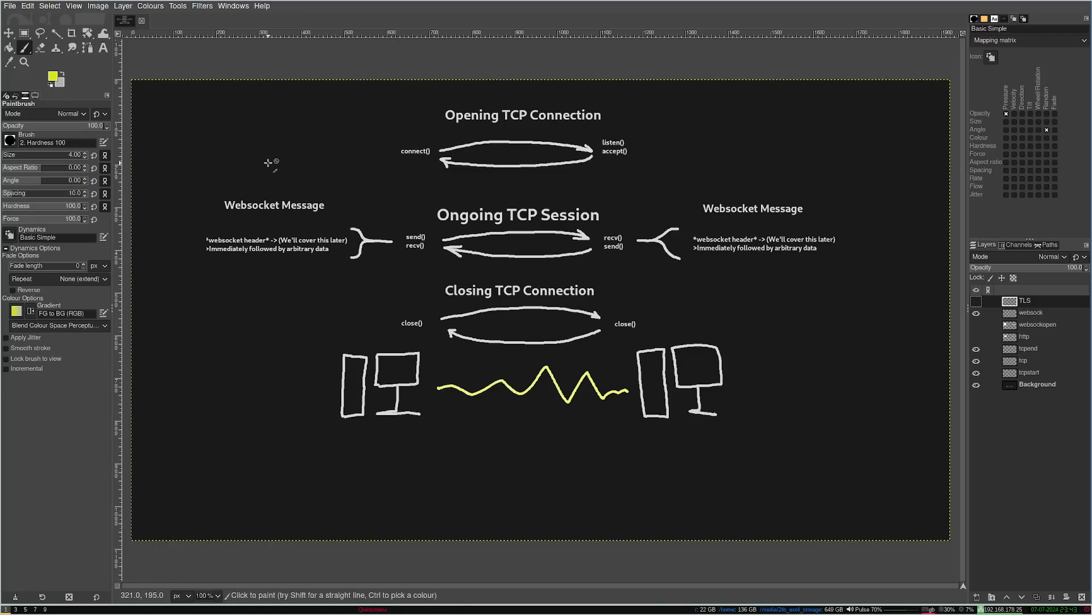
mouse_move(500, 182)
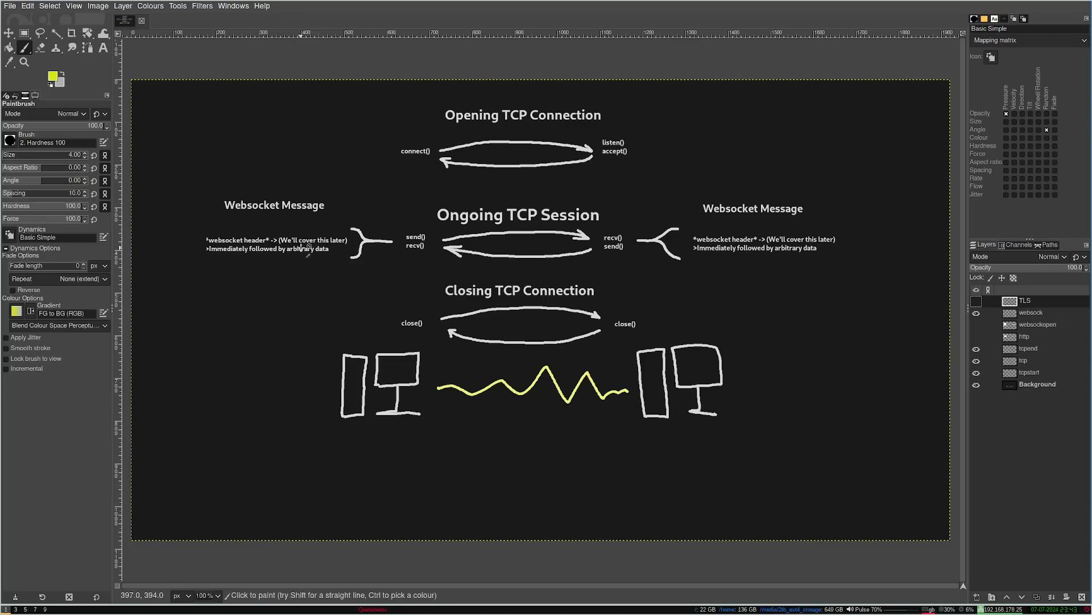
mouse_move(519, 209)
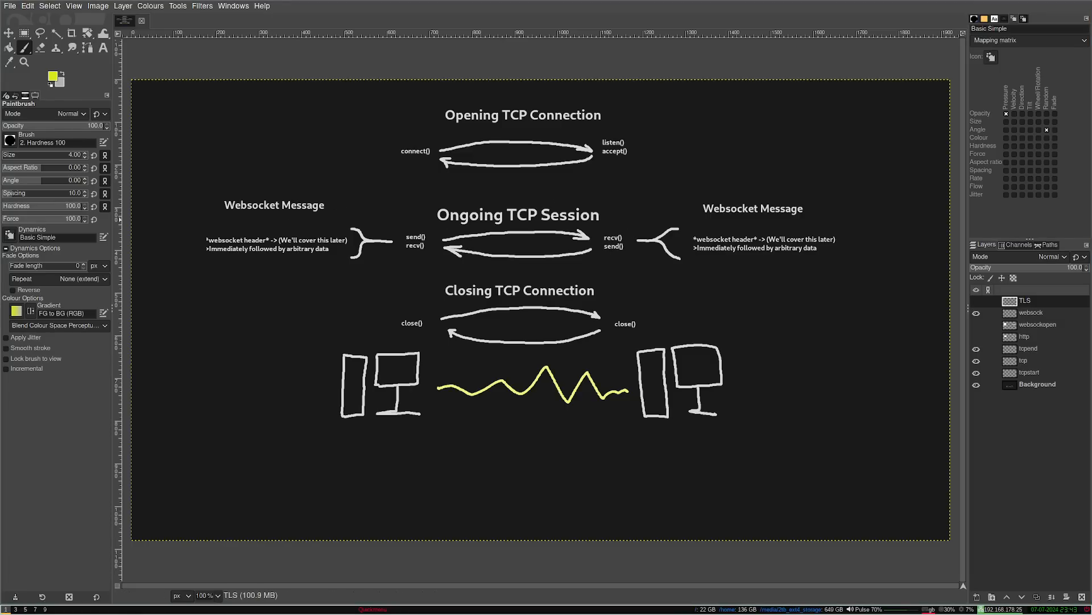
mouse_move(289, 248)
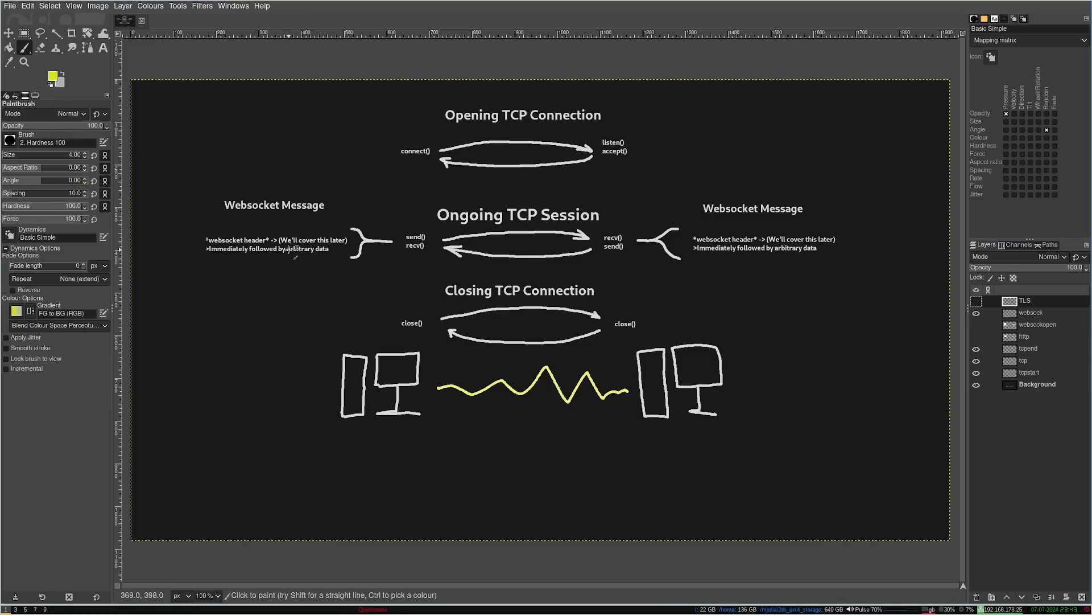
mouse_move(282, 252)
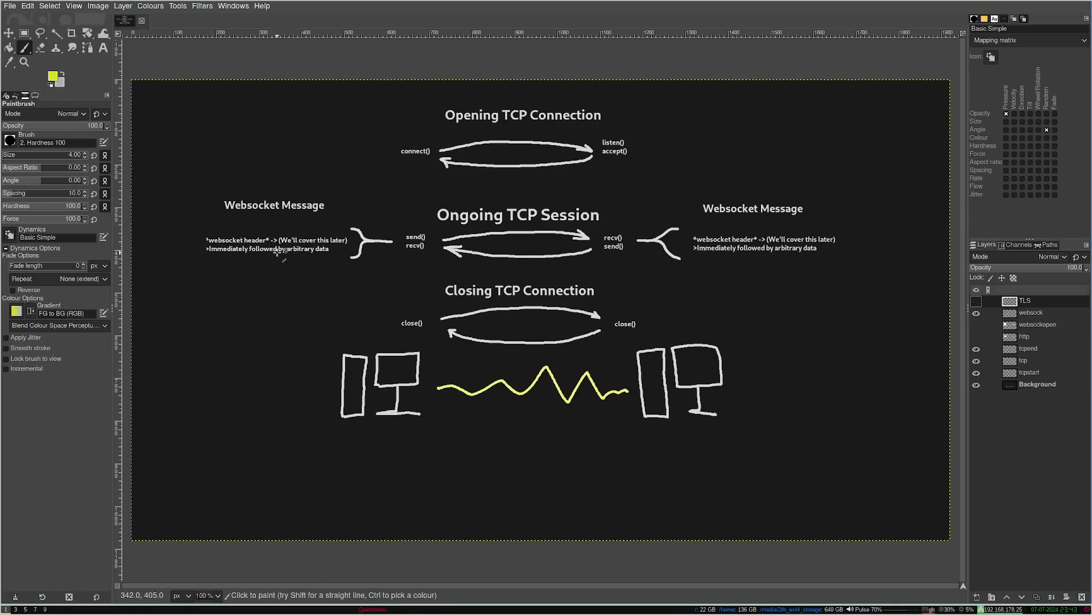
mouse_move(96, 486)
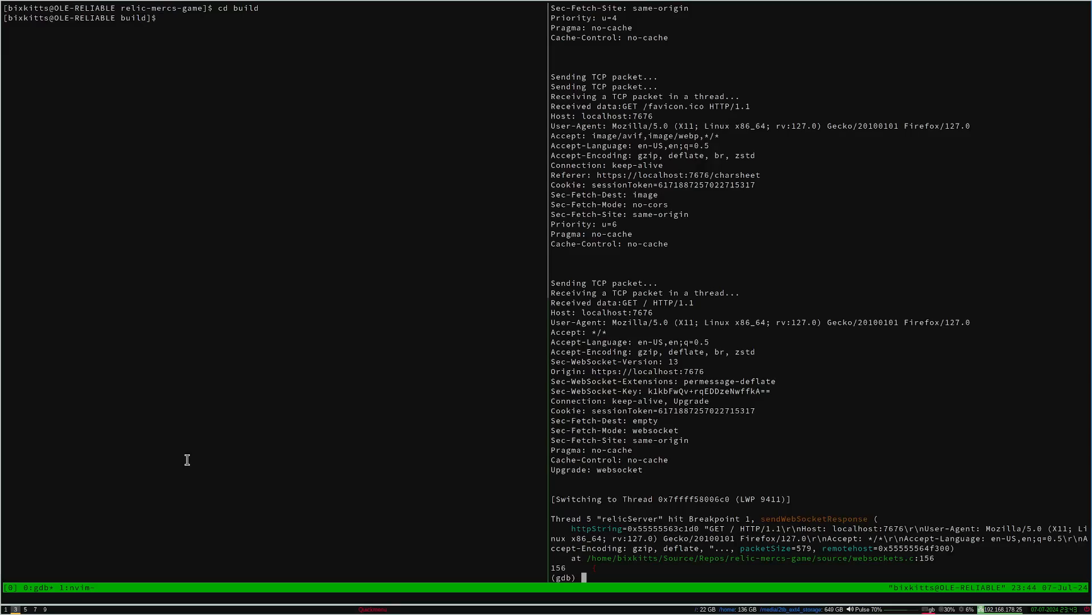
mouse_move(662, 363)
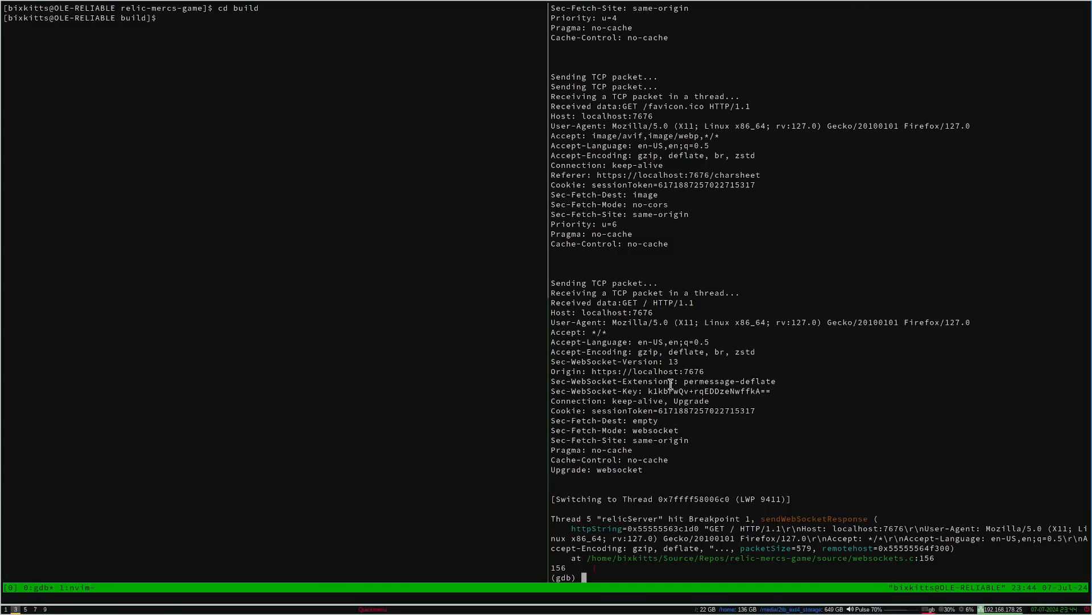
mouse_move(646, 355)
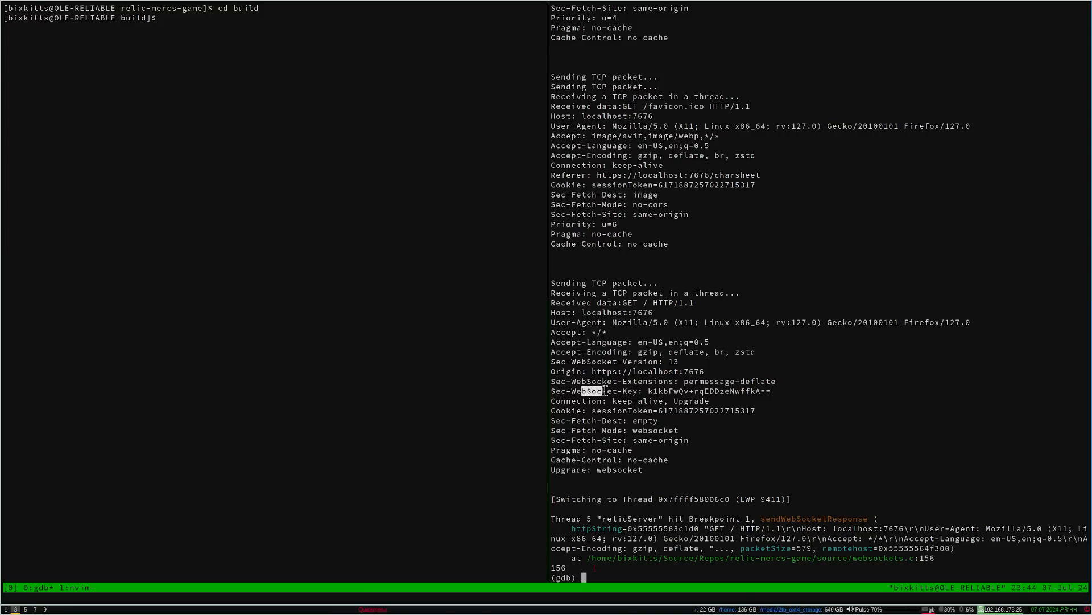
Select the Sec-WebSocket-Key header in gdb's printed upgrade request.
left_click_drag(604, 391, 737, 390)
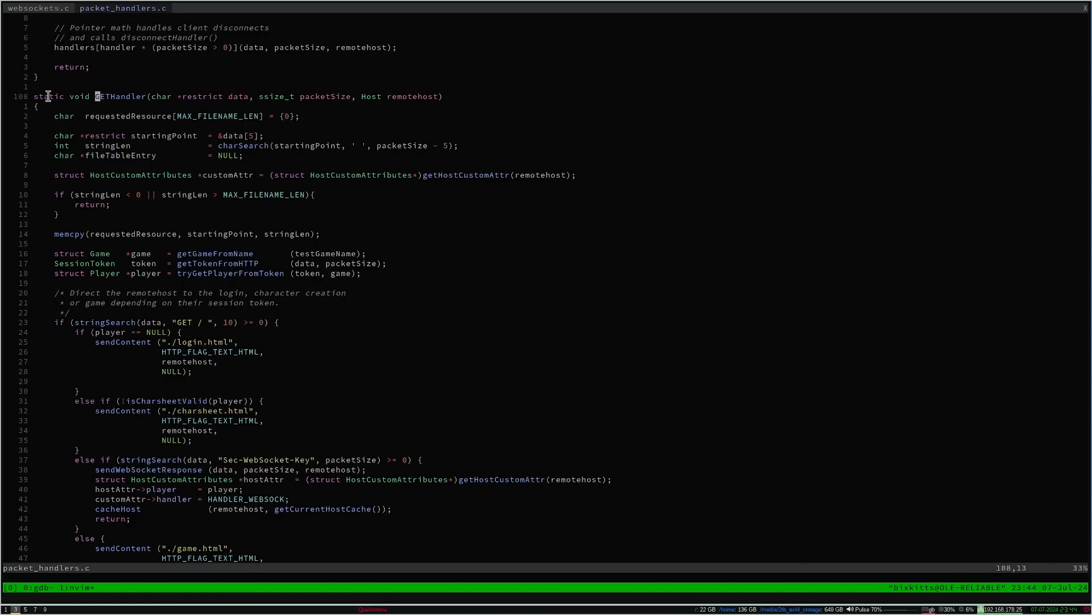
mouse_move(204, 319)
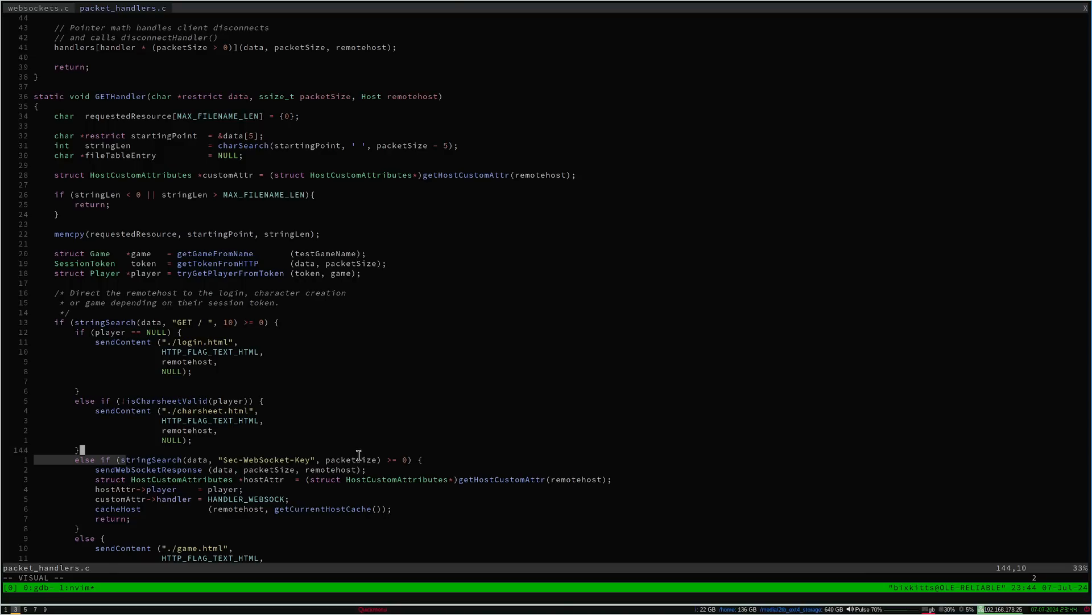
mouse_move(200, 453)
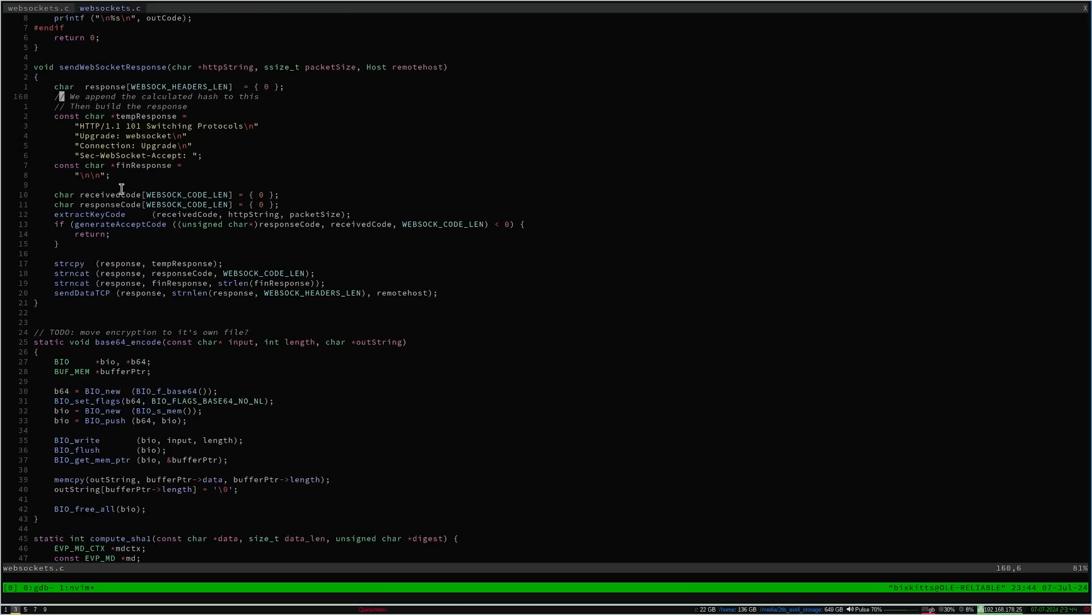
mouse_move(83, 67)
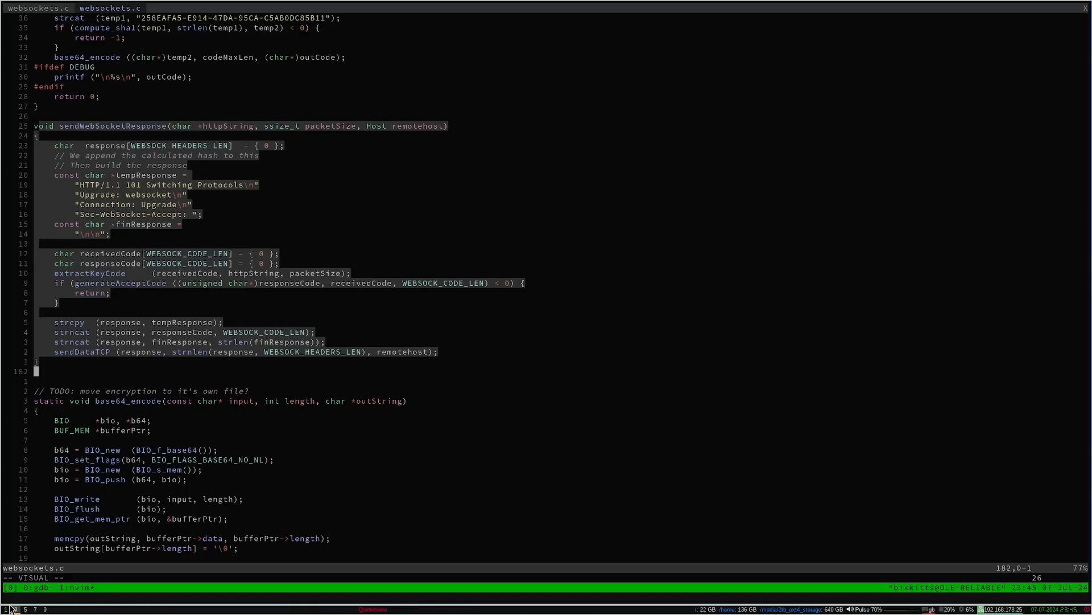
mouse_move(174, 528)
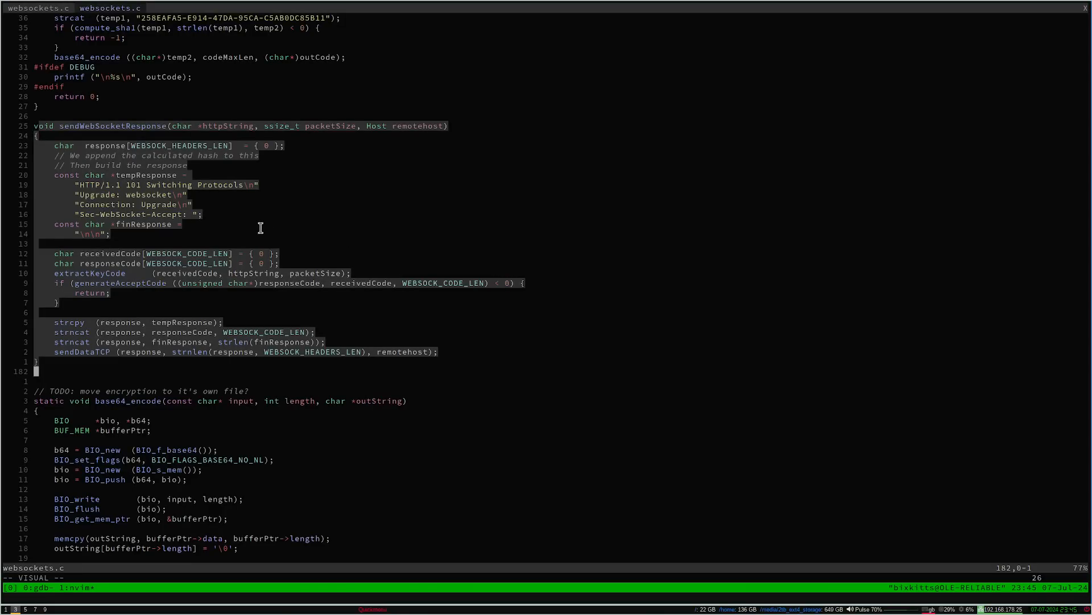
mouse_move(178, 200)
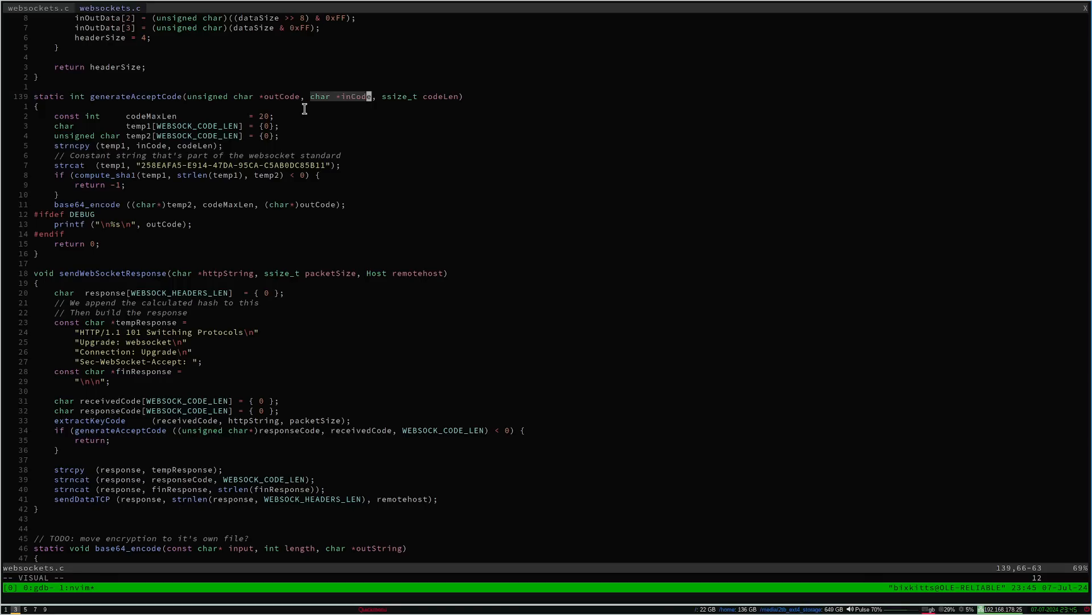
mouse_move(136, 169)
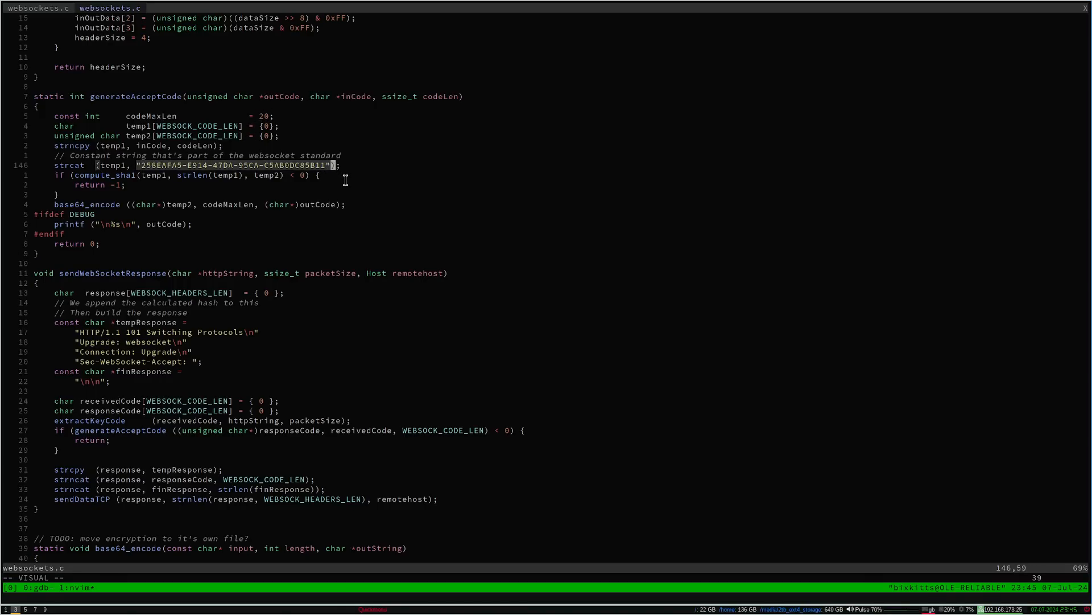
mouse_move(59, 182)
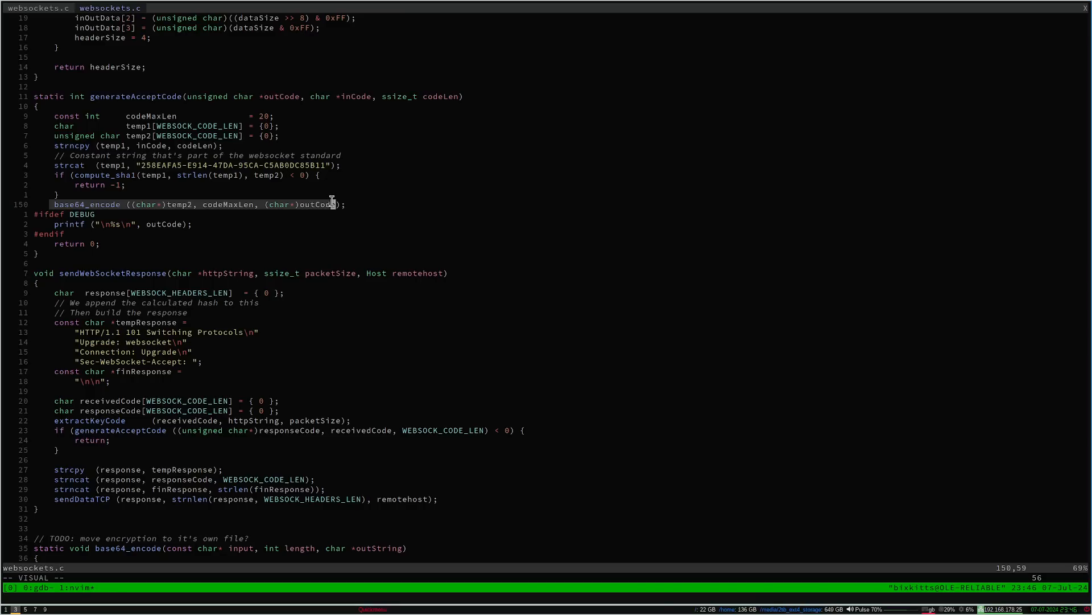
mouse_move(260, 118)
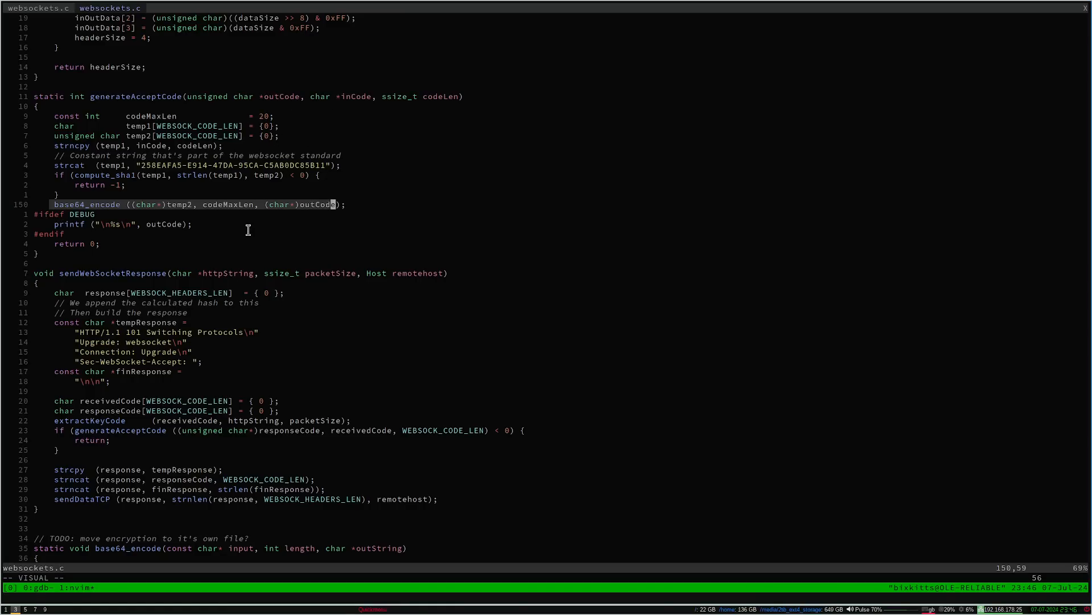
Scroll through generateAcceptCode's GUID append, SHA-1 hashing and base64 encoding.
scroll("down", 3)
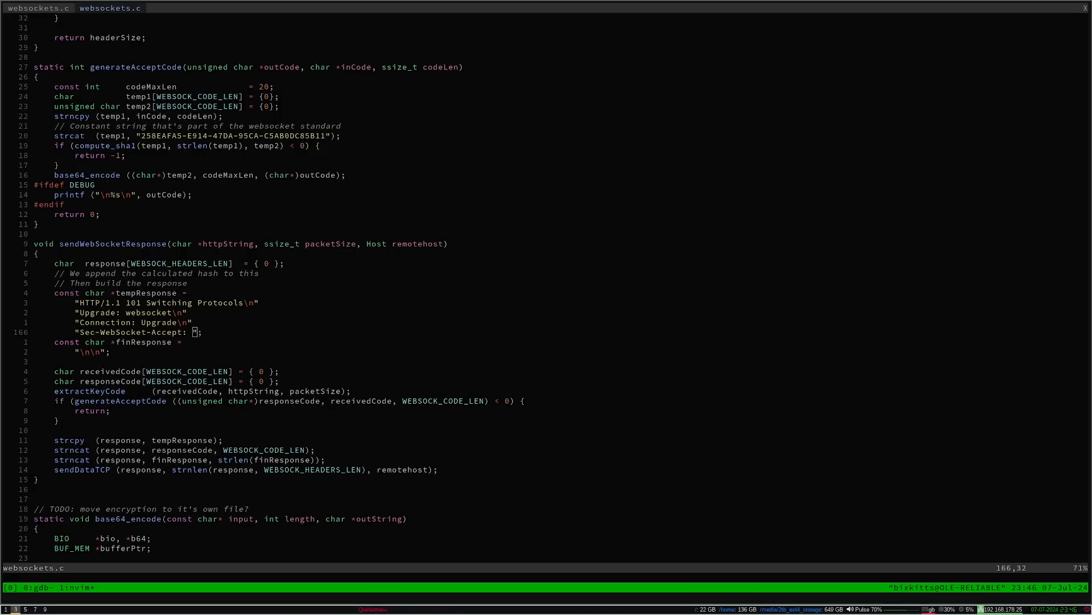
scroll("down", 3)
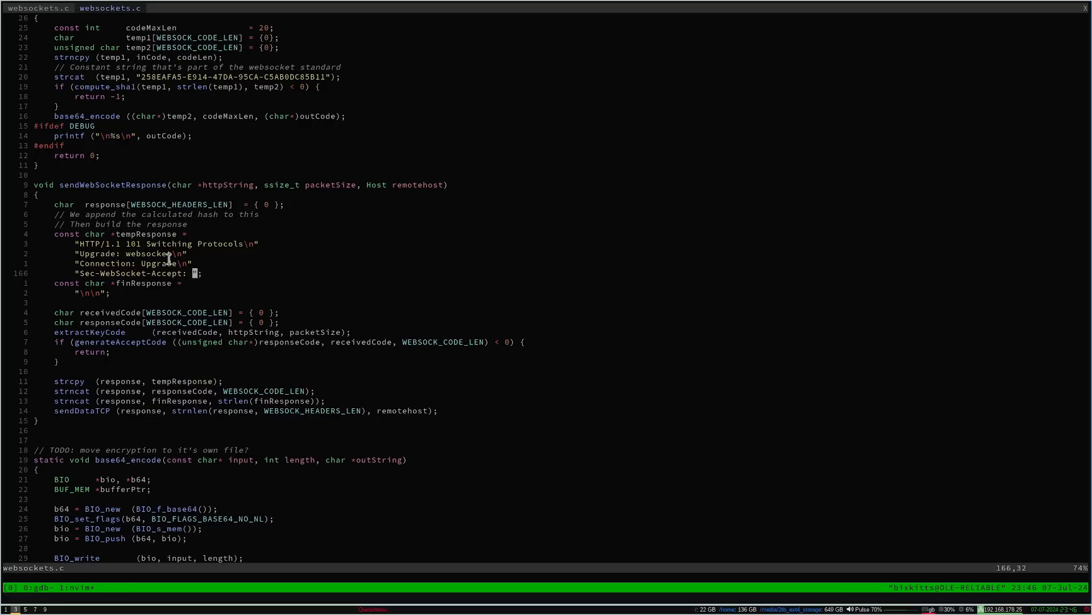
mouse_move(206, 291)
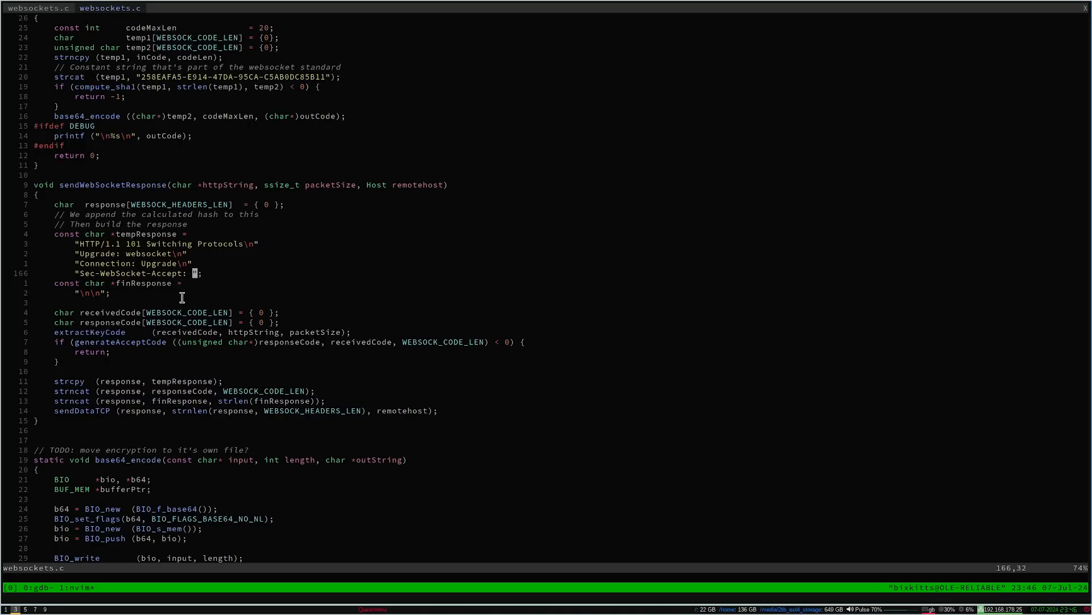
mouse_move(178, 273)
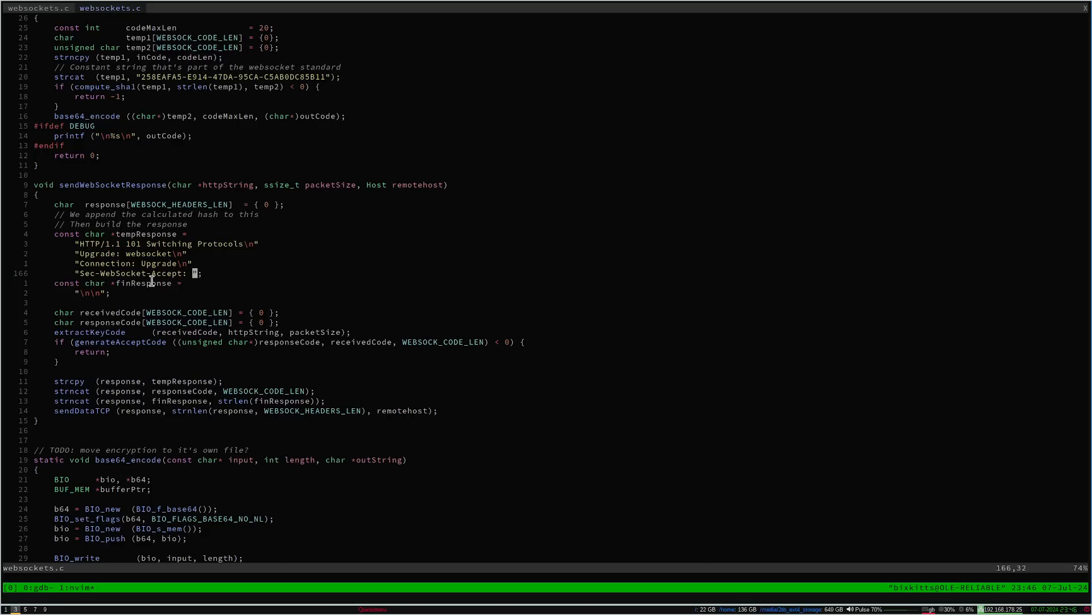
mouse_move(130, 286)
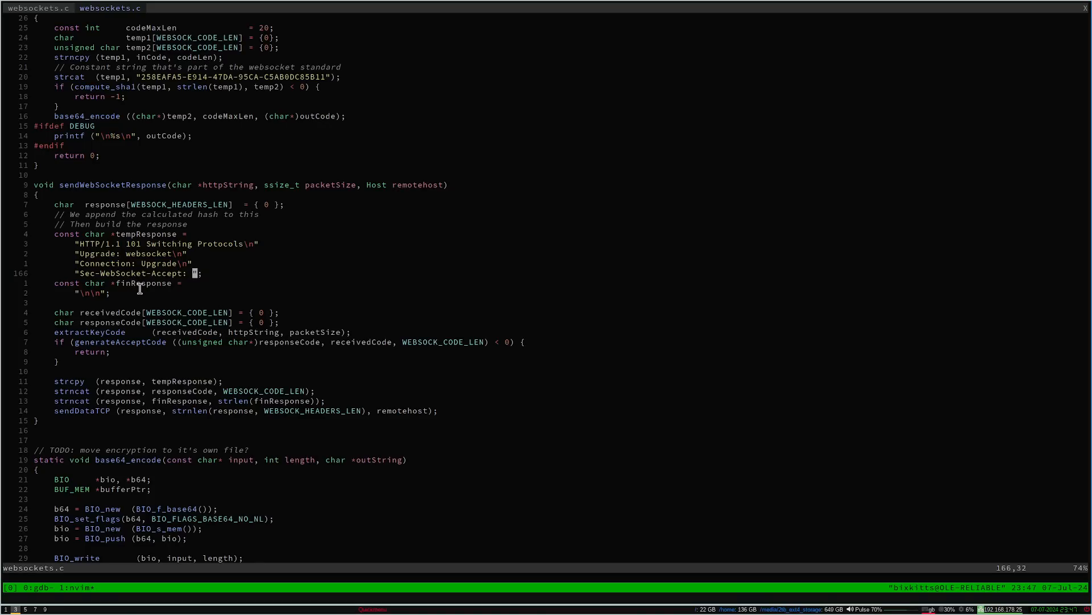
mouse_move(149, 299)
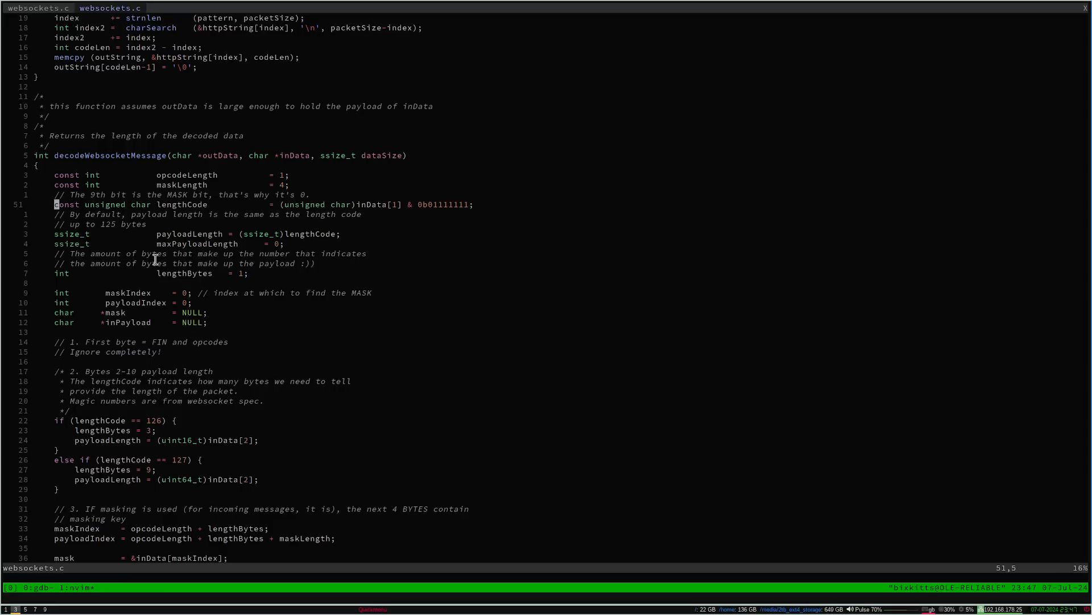
scroll("down", 3)
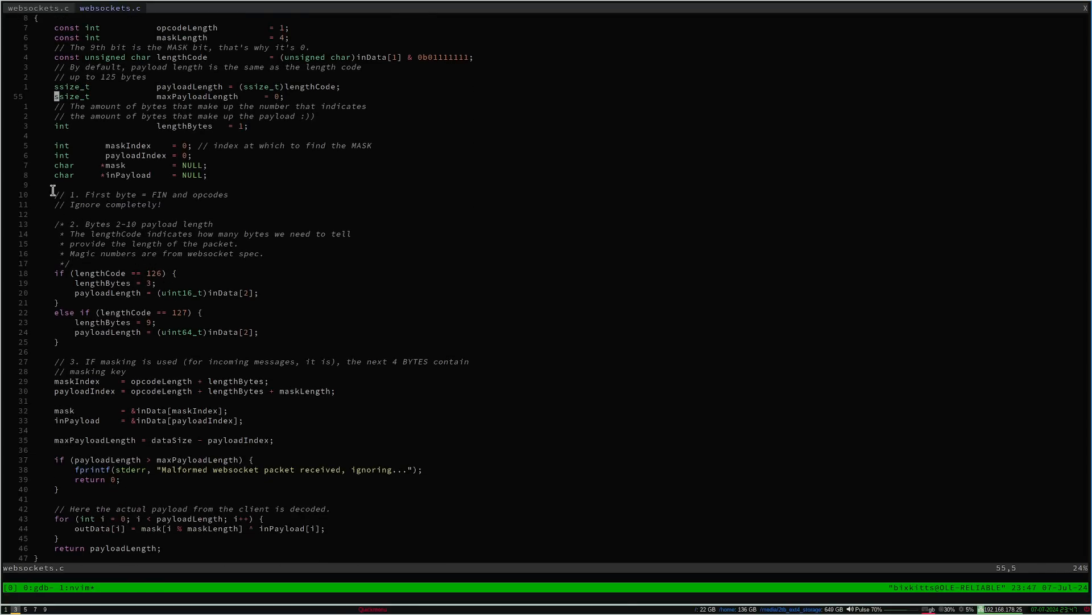
key("V")
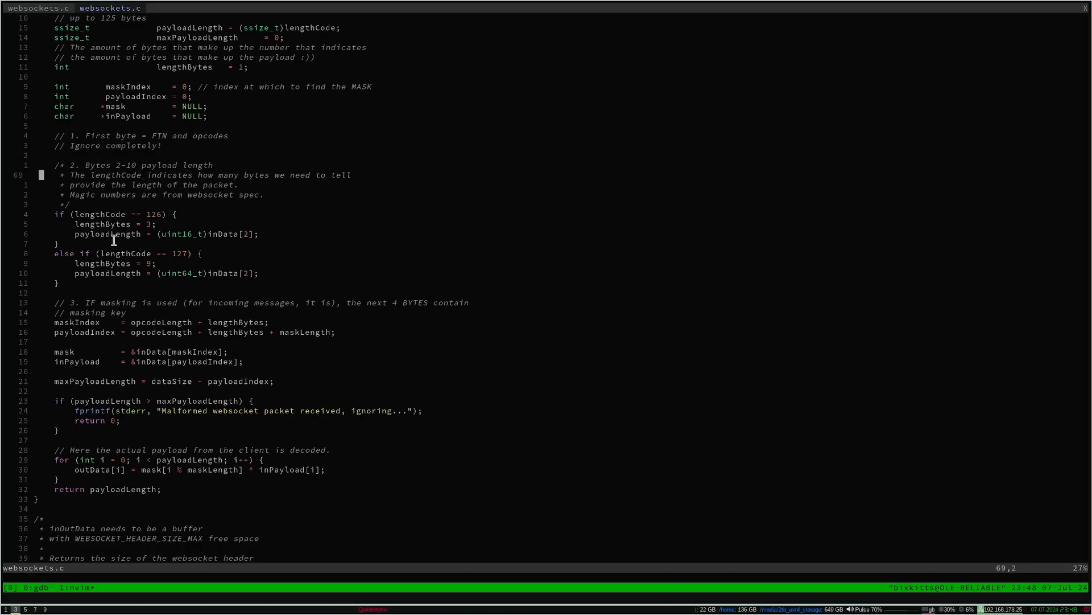
mouse_move(125, 240)
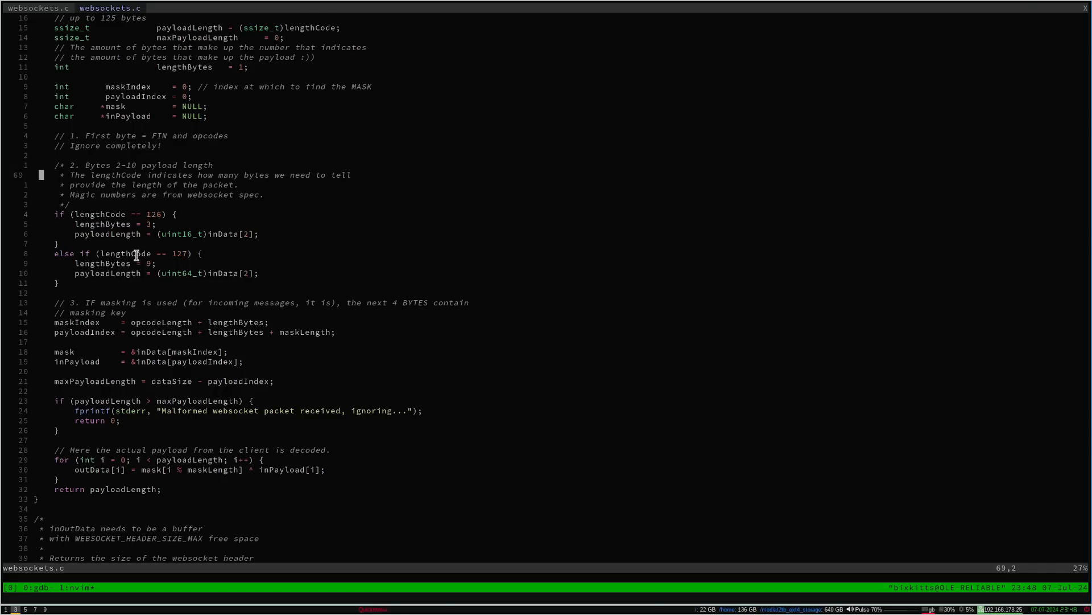
mouse_move(179, 275)
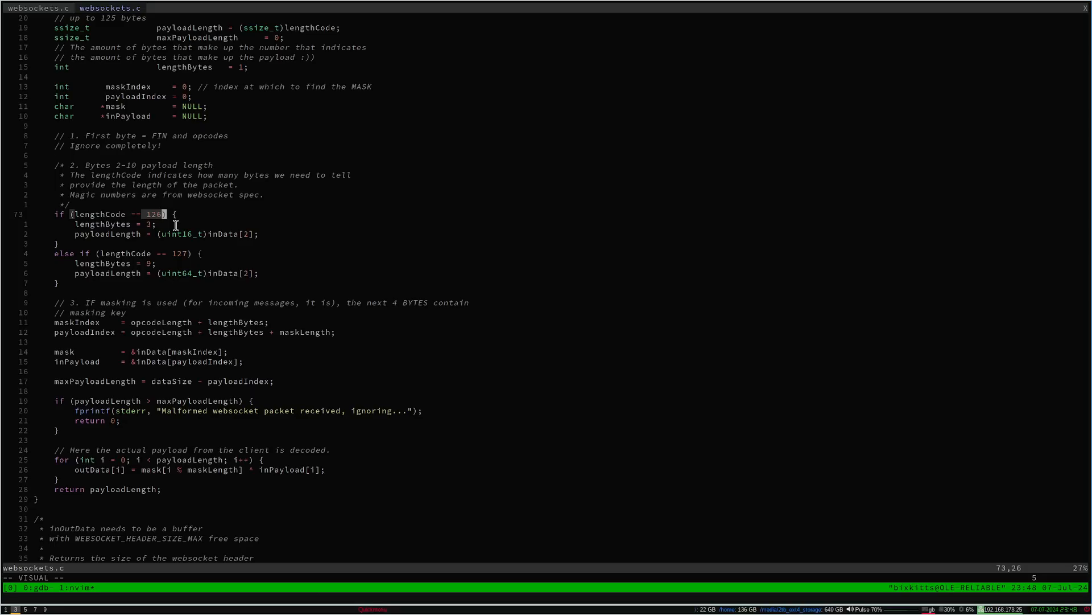
mouse_move(173, 221)
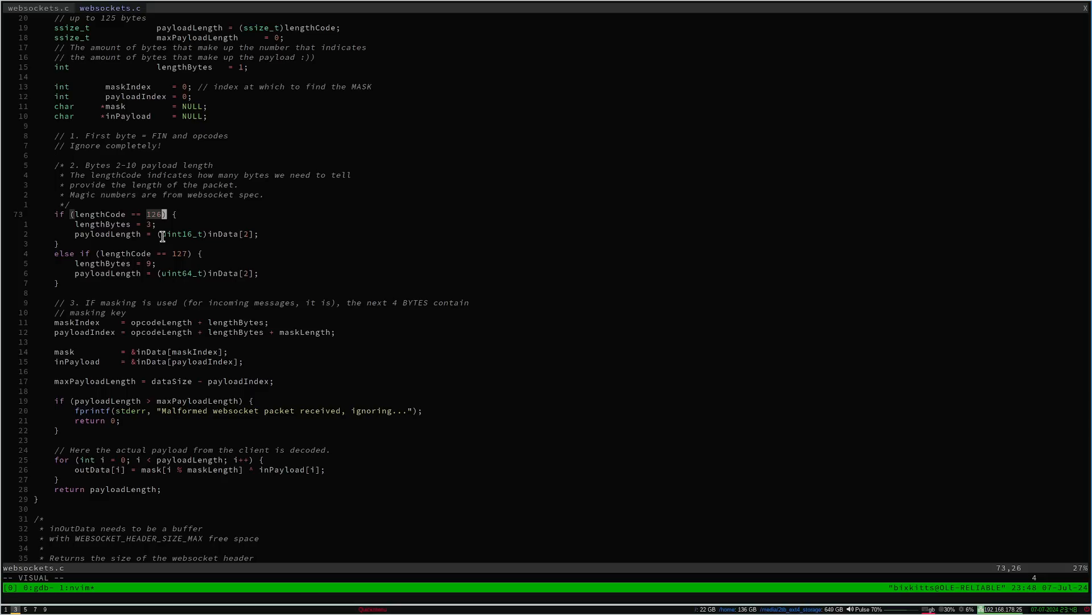
mouse_move(186, 246)
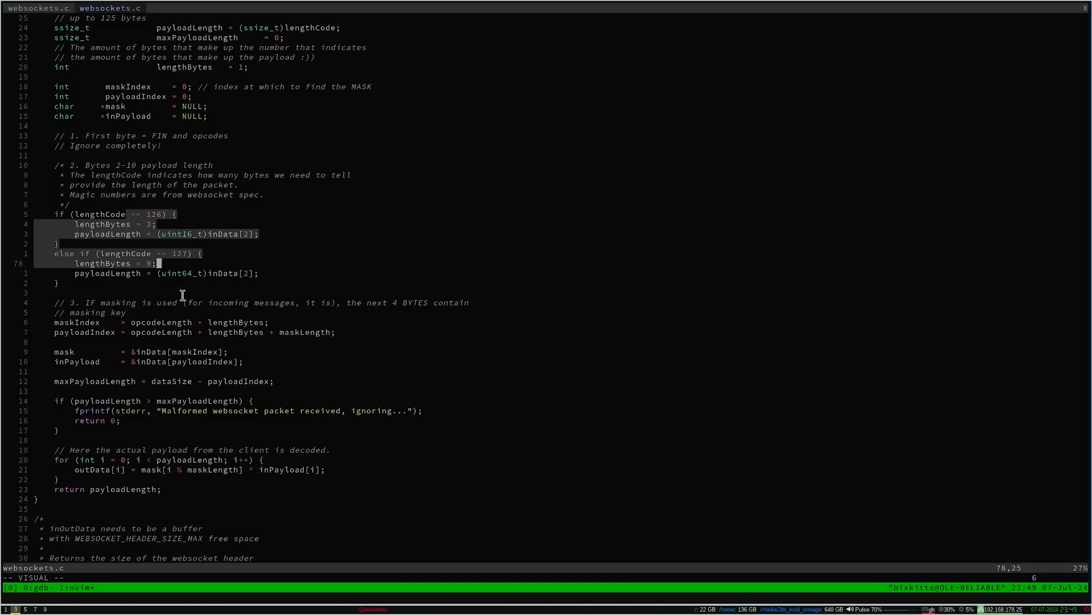
scroll("down", 3)
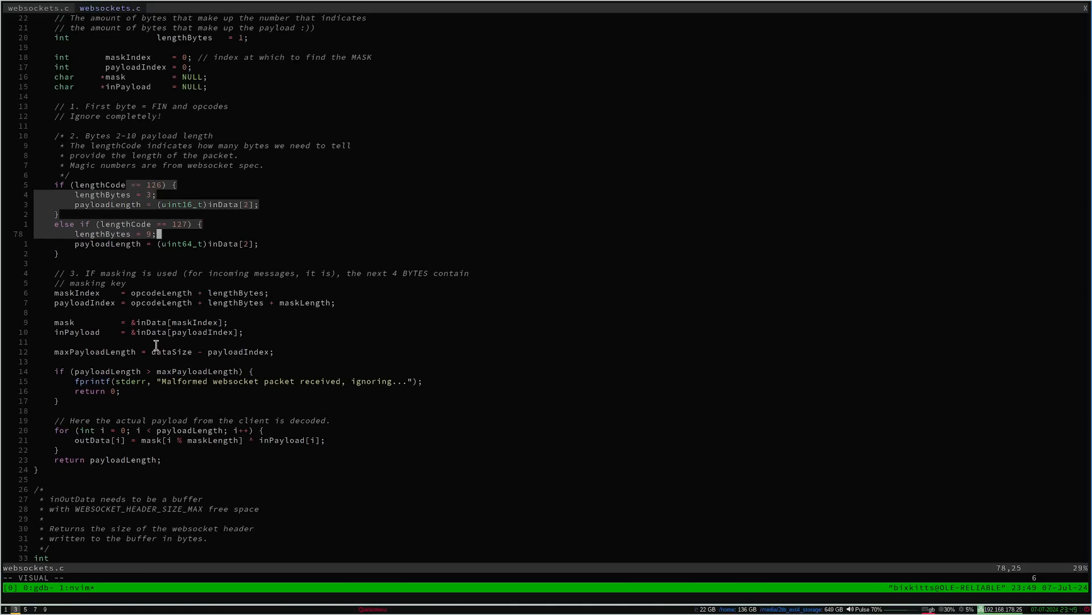
scroll("down", 3)
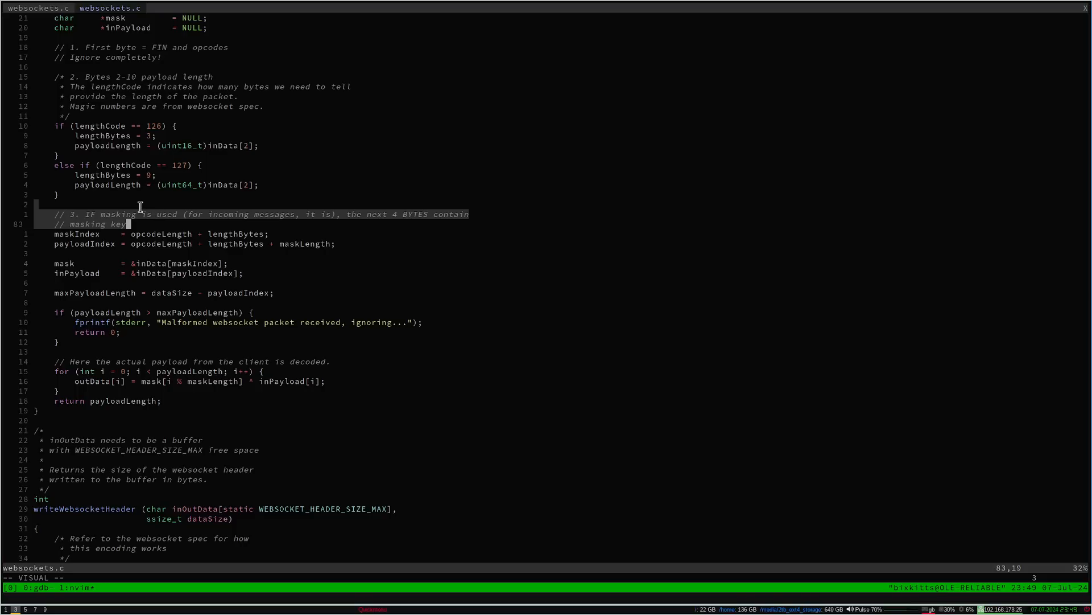
mouse_move(165, 240)
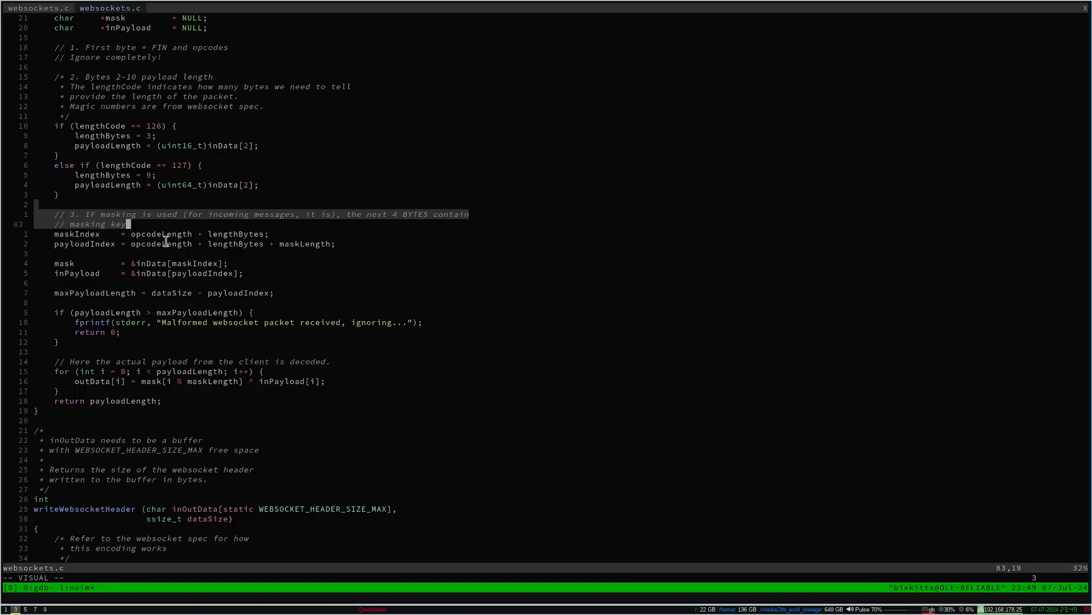
mouse_move(160, 249)
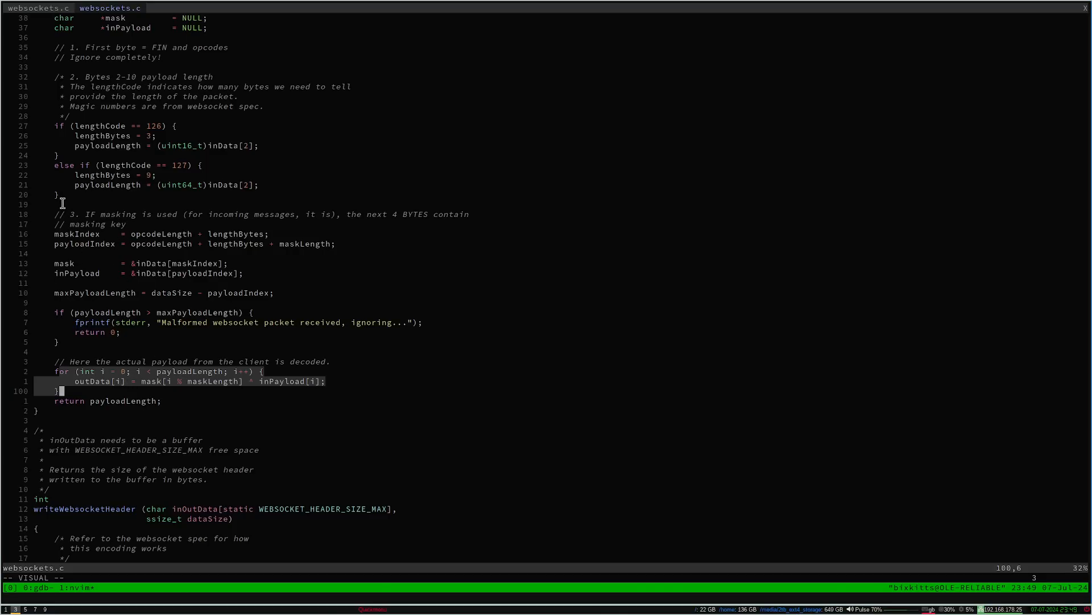
mouse_move(105, 254)
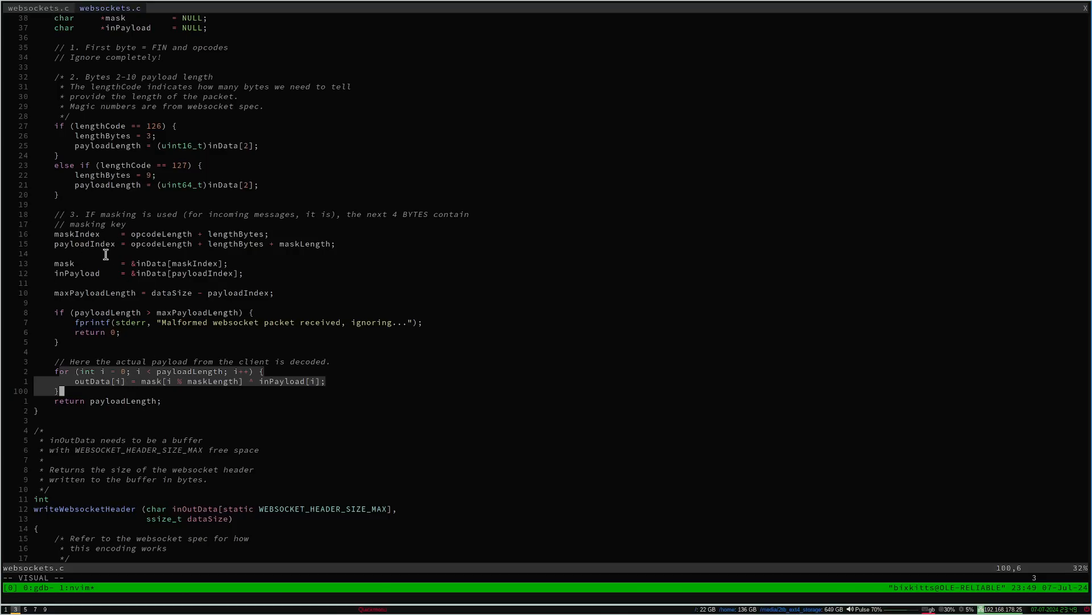
scroll("up", 3)
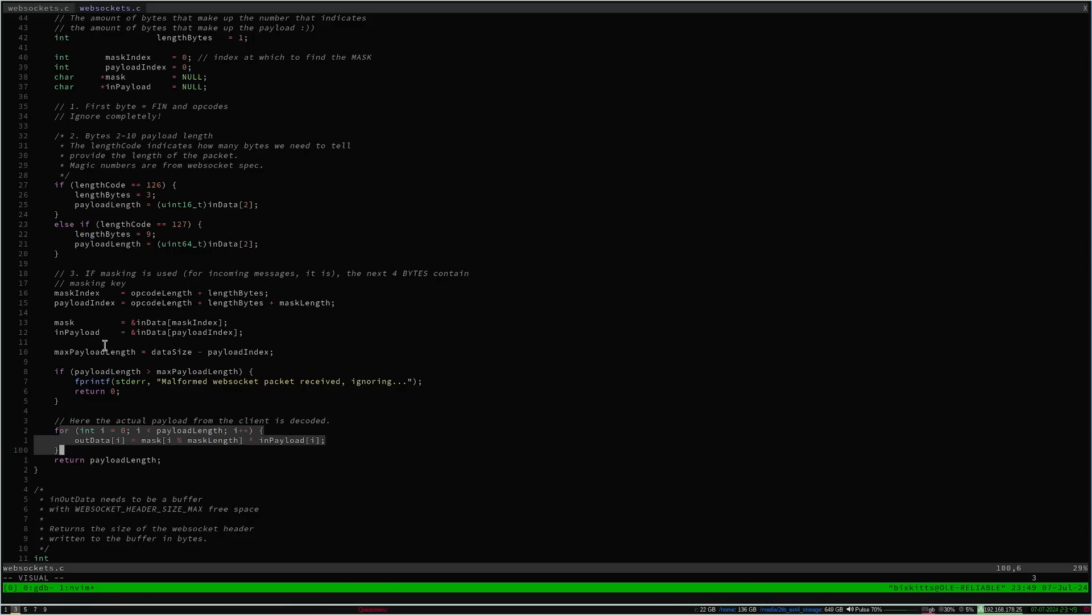
scroll("down", 3)
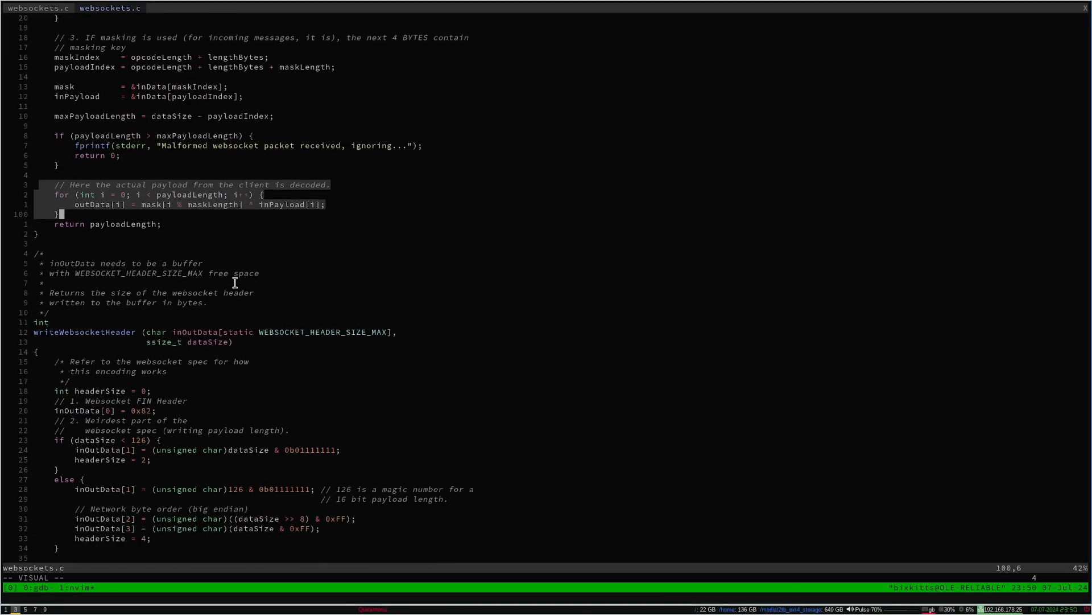
scroll("down", 3)
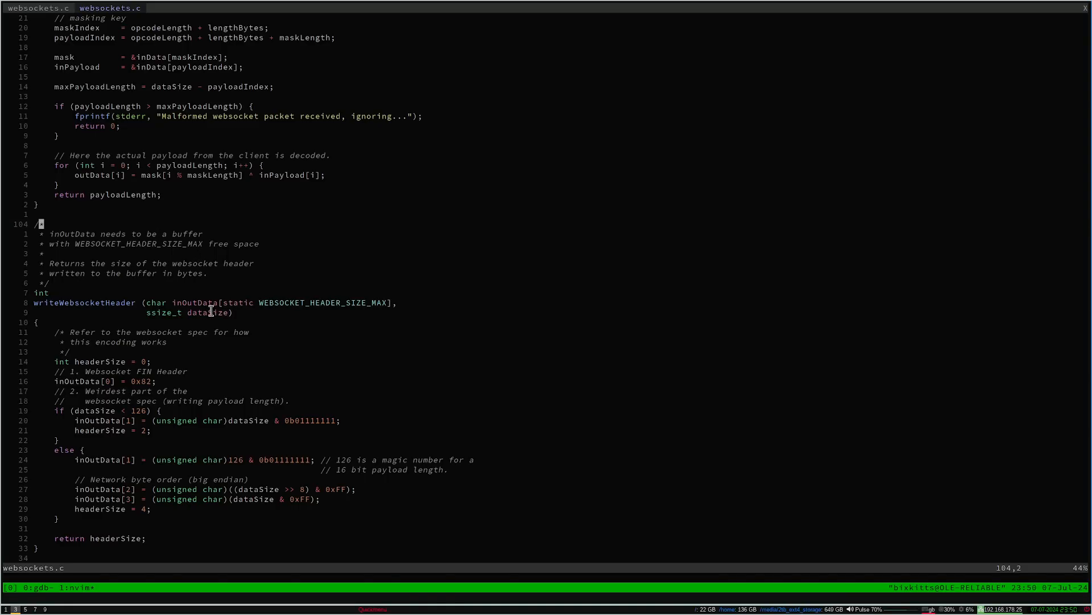
mouse_move(222, 325)
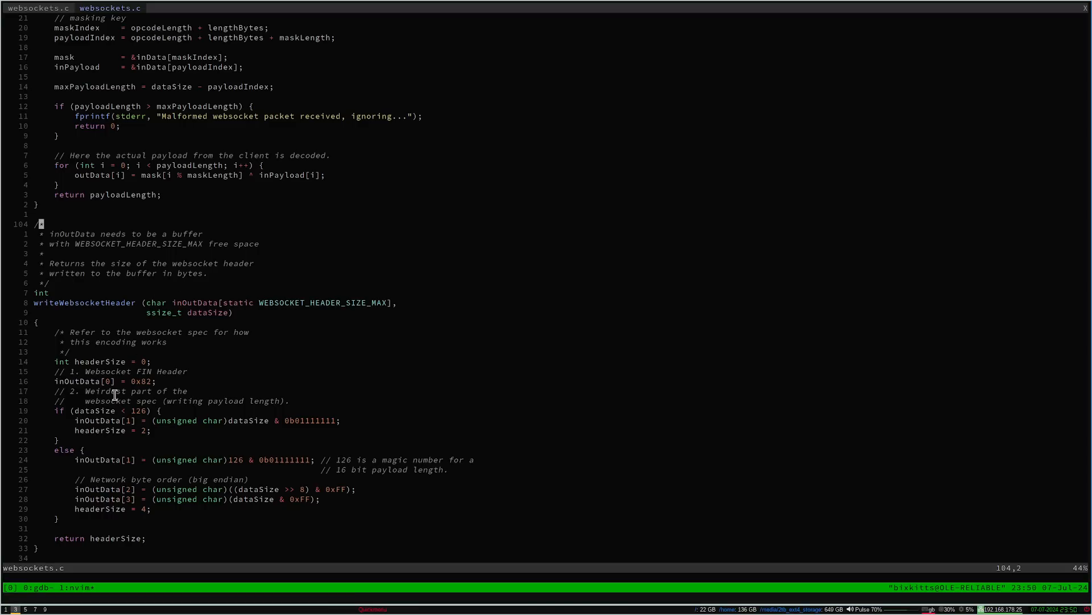
mouse_move(118, 486)
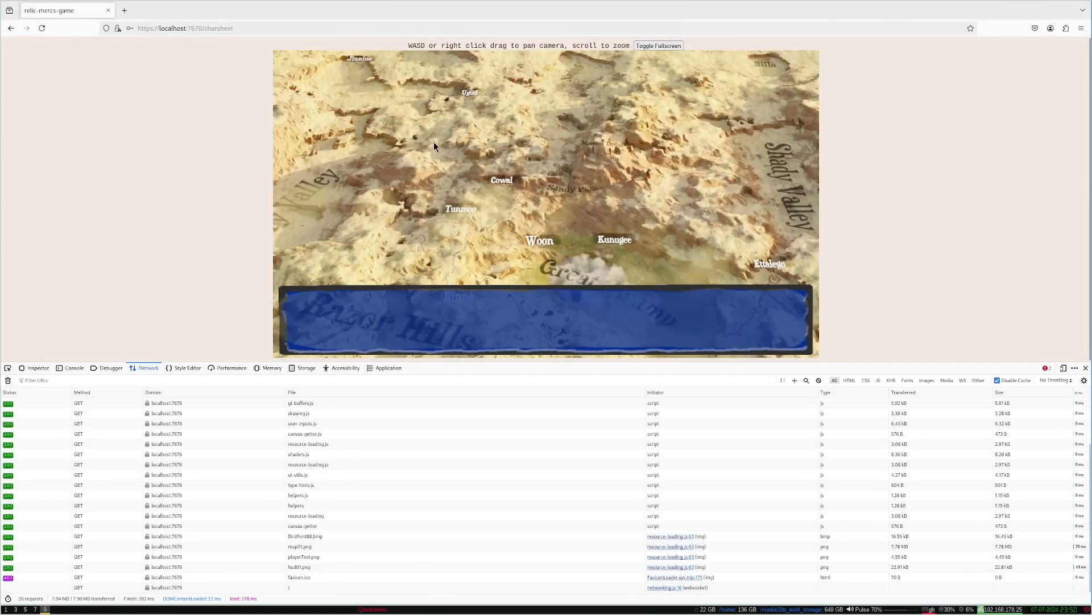
mouse_move(401, 266)
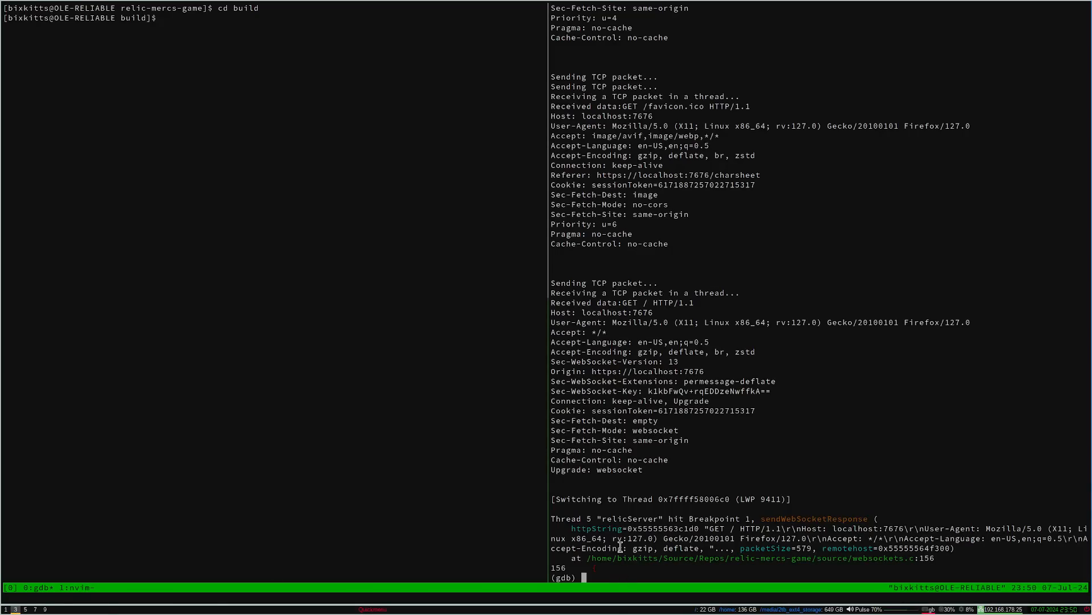
Continue the server with c in gdb and view the handshake response headers as raw text.
type("c")
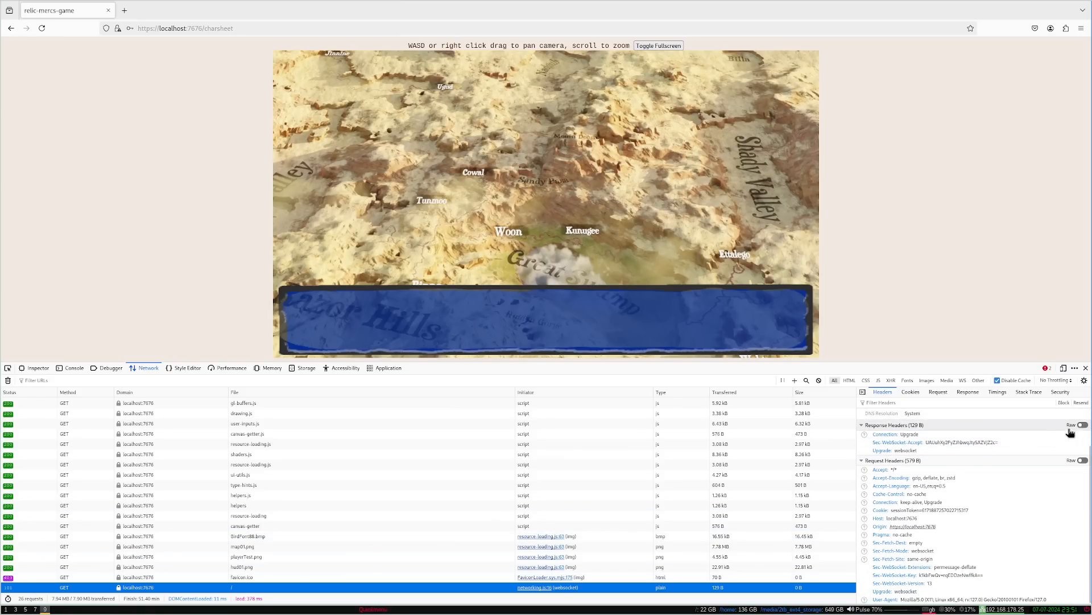
left_click(1081, 424)
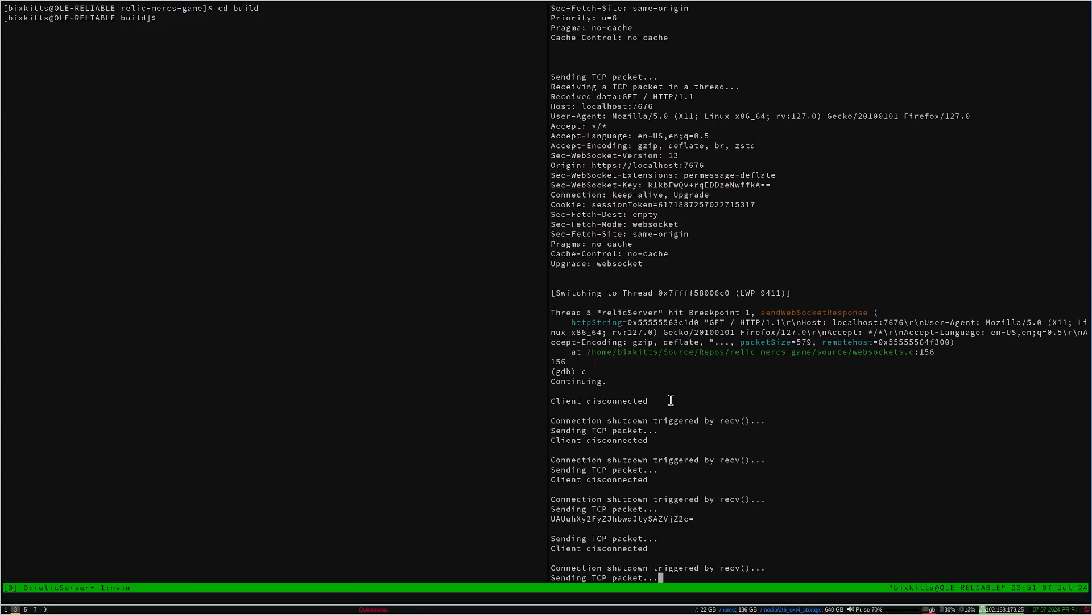
mouse_move(676, 393)
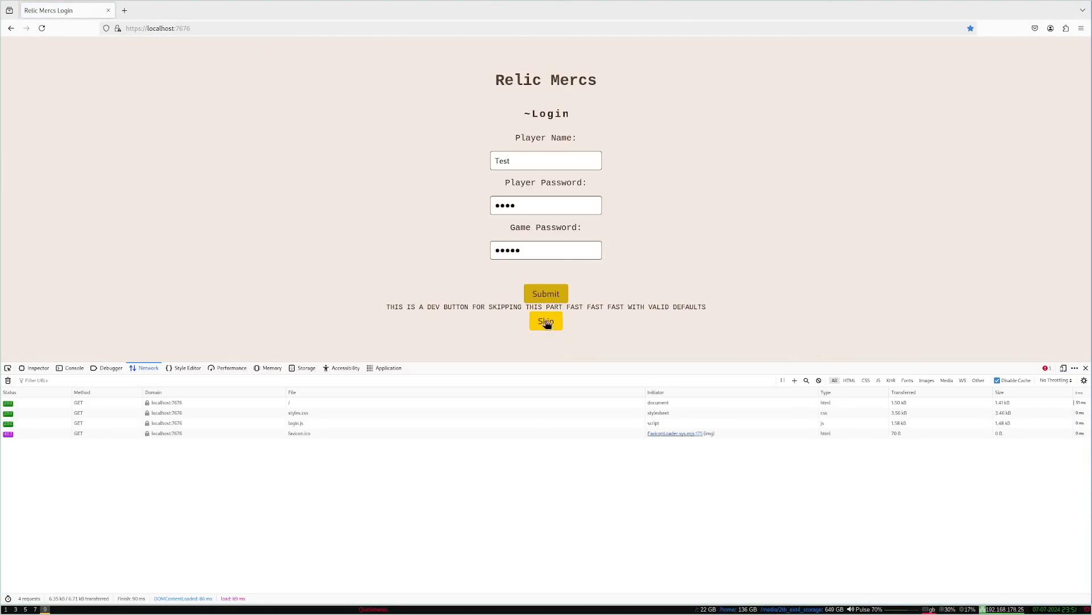
Skip the login with default credentials and view the console's WebSocket connection and heartbeats.
left_click(546, 321)
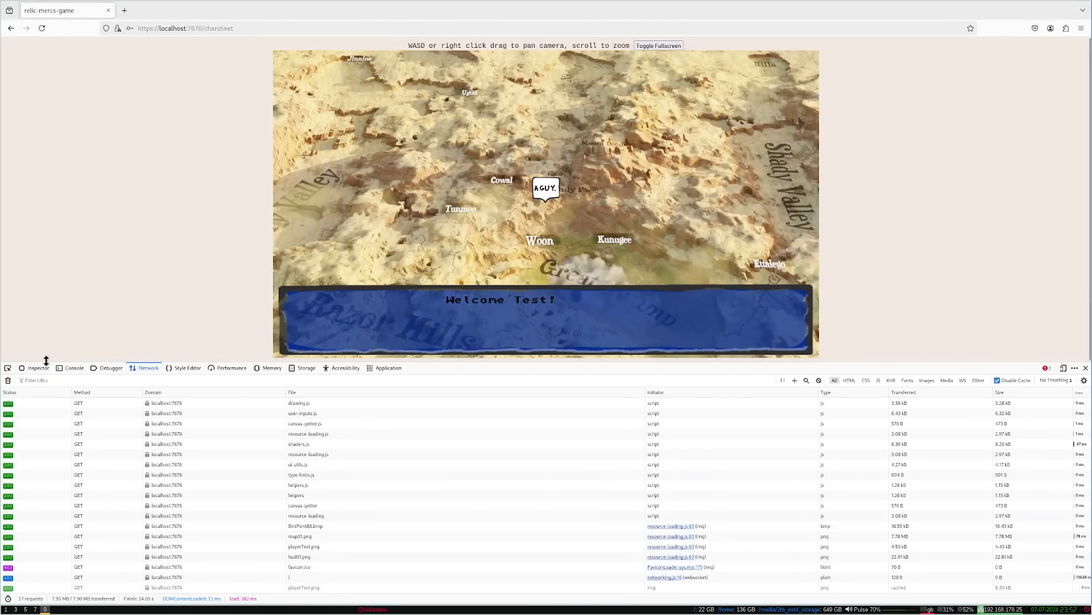
left_click(73, 367)
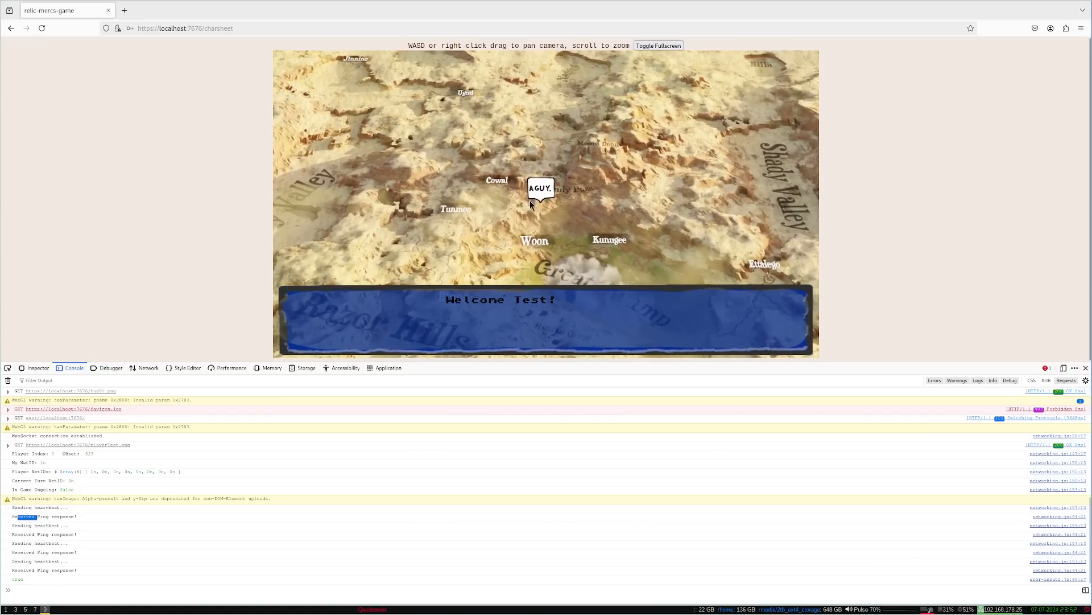
mouse_move(542, 202)
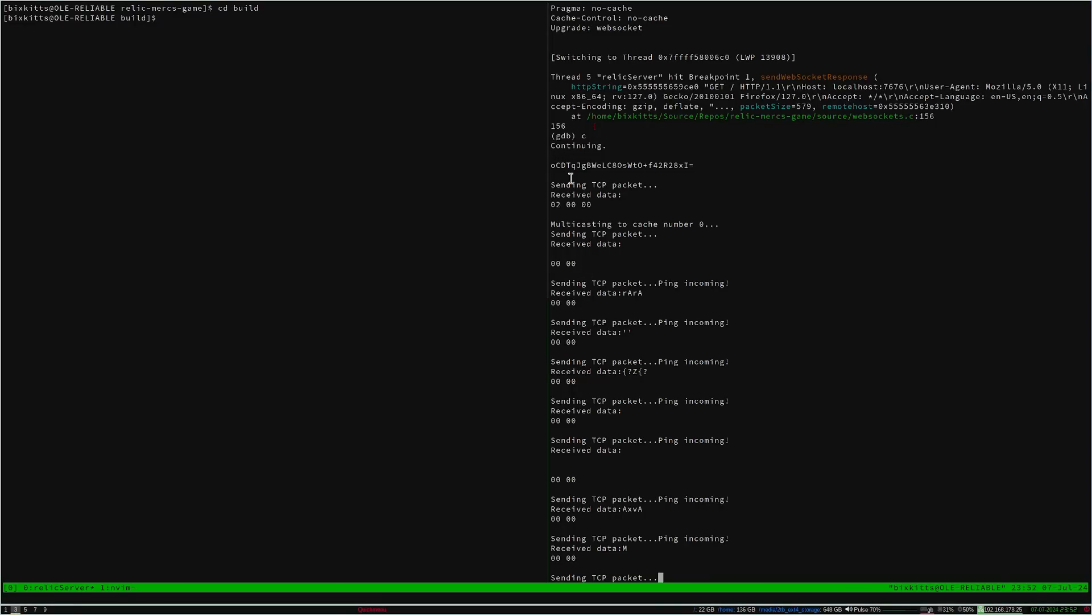
scroll("down", 3)
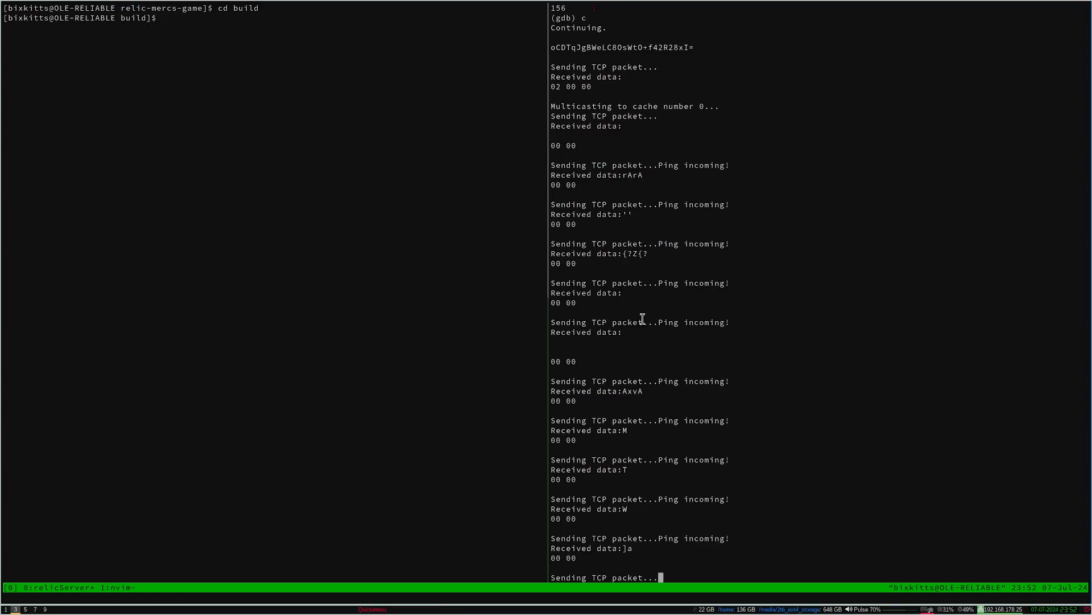
scroll("down", 3)
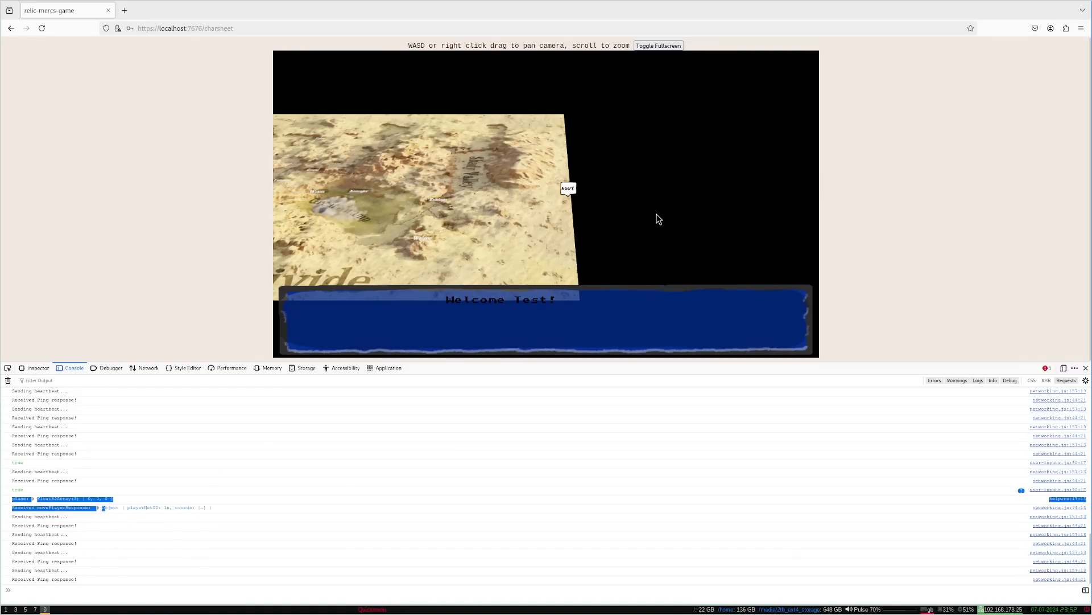
mouse_move(571, 202)
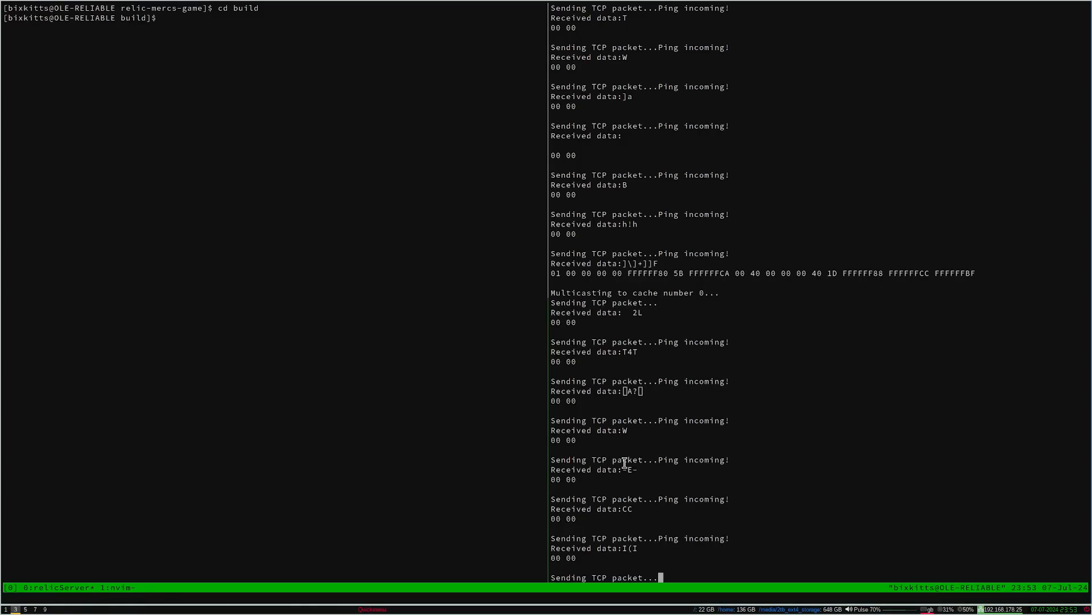
Return from the server's multicast log to the Firefox game.
key("ctrl+c")
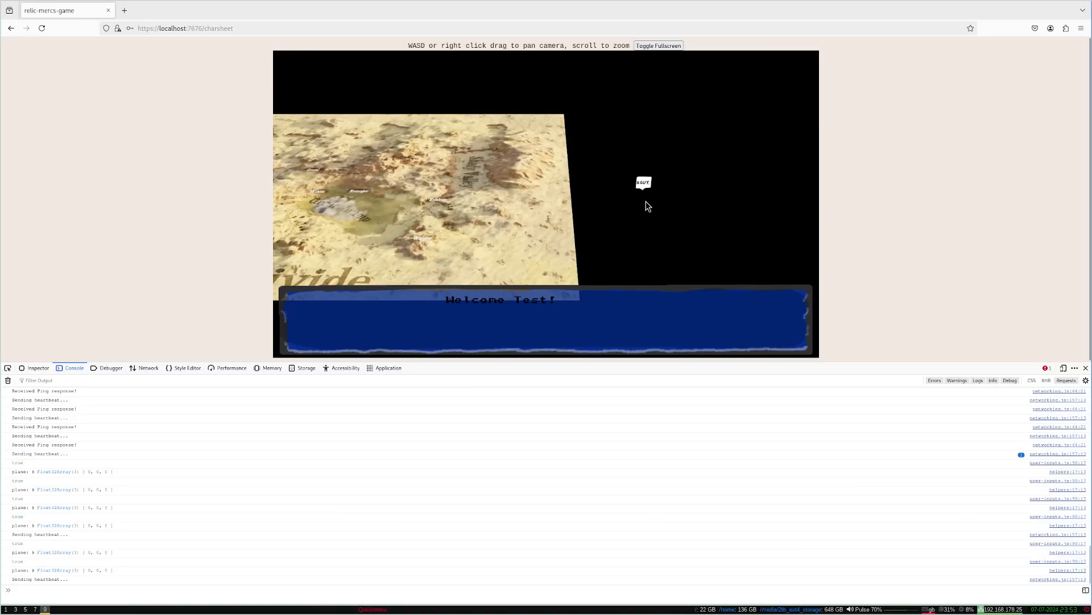
mouse_move(651, 202)
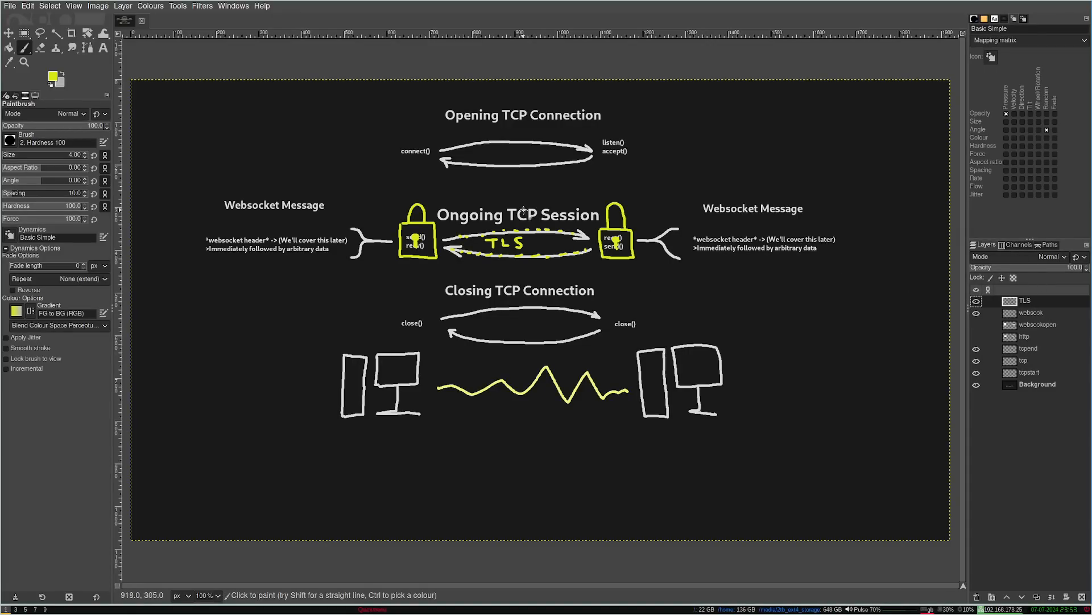
mouse_move(381, 319)
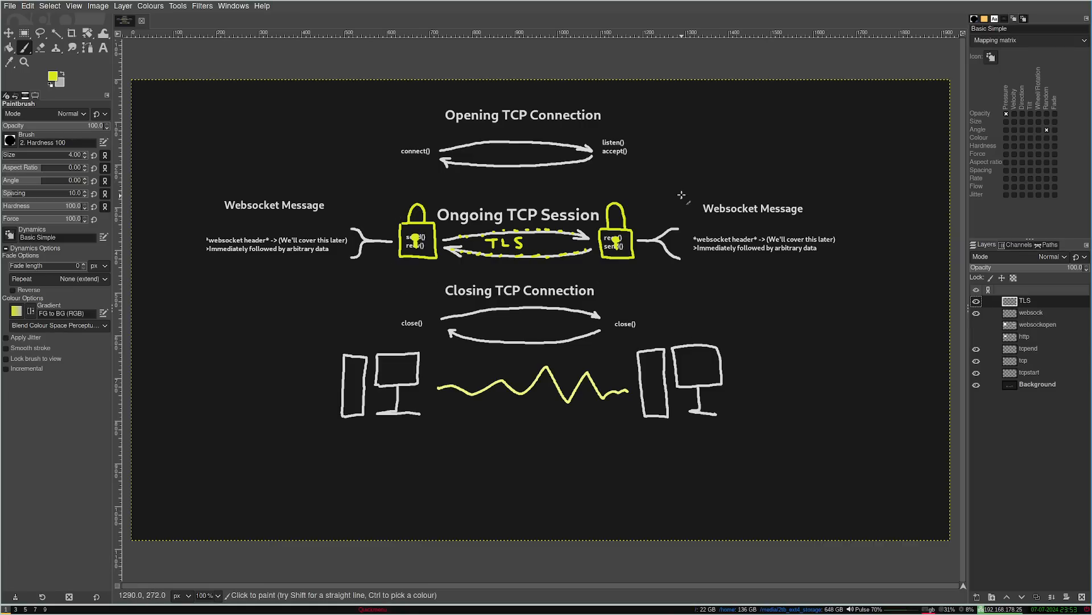
mouse_move(749, 268)
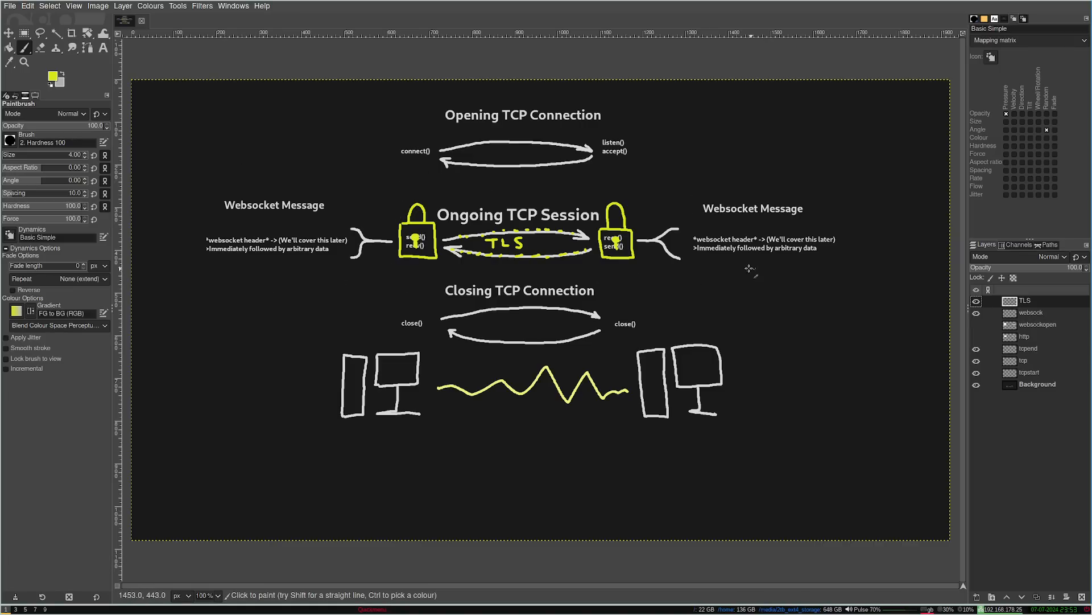